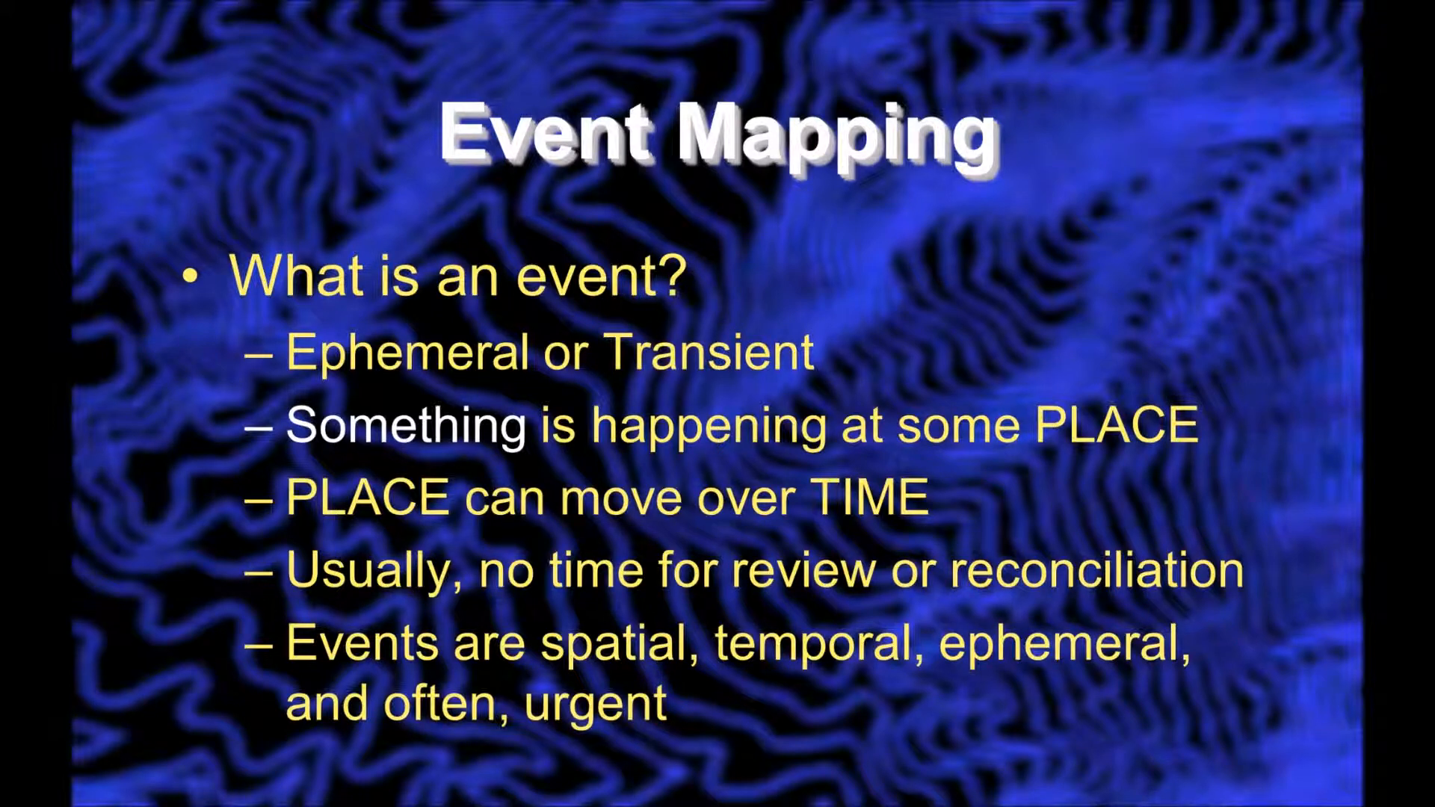
# Step: Advance the PowerPoint slideshow from Event Mapping through the Examples slide
pyautogui.press('right')
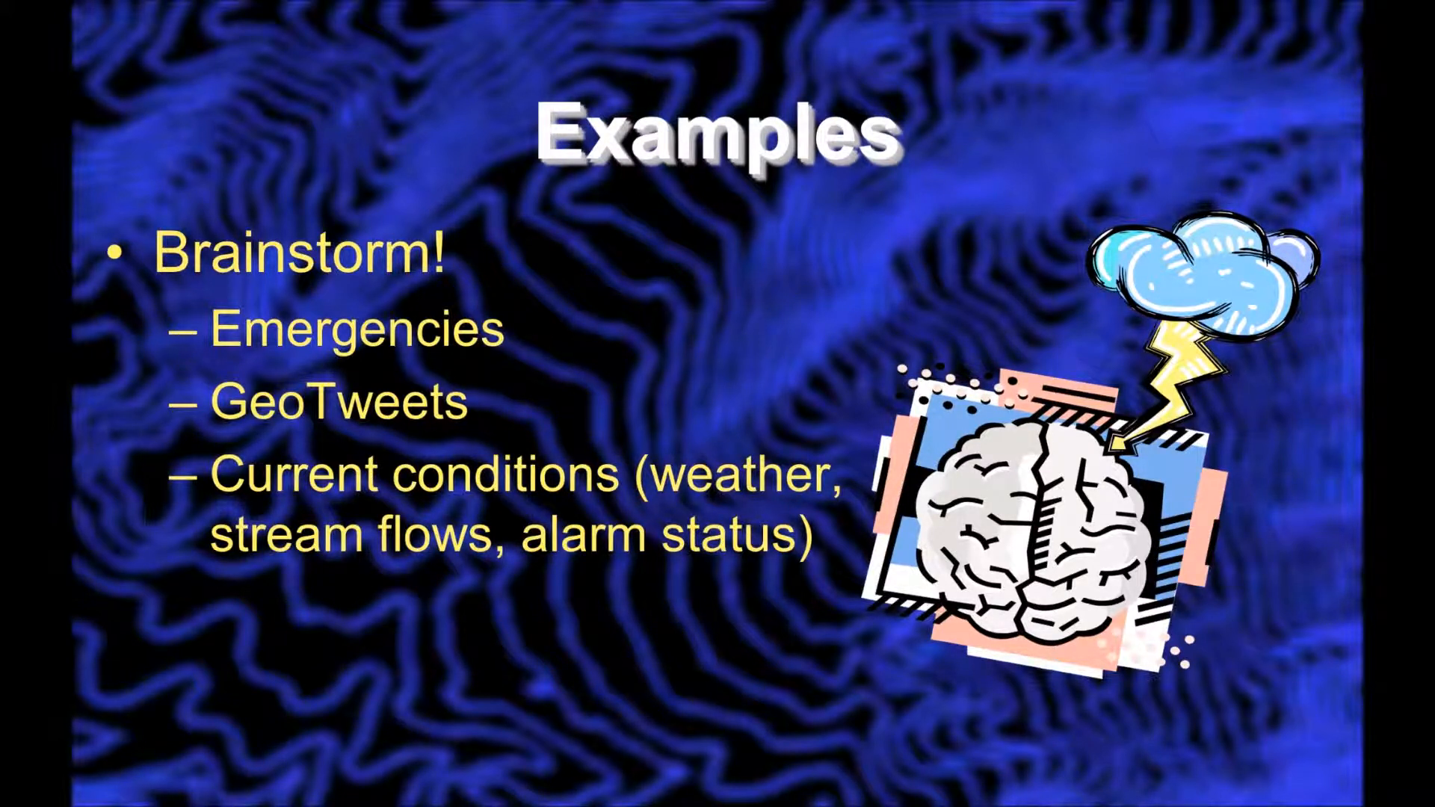
pyautogui.press('right')
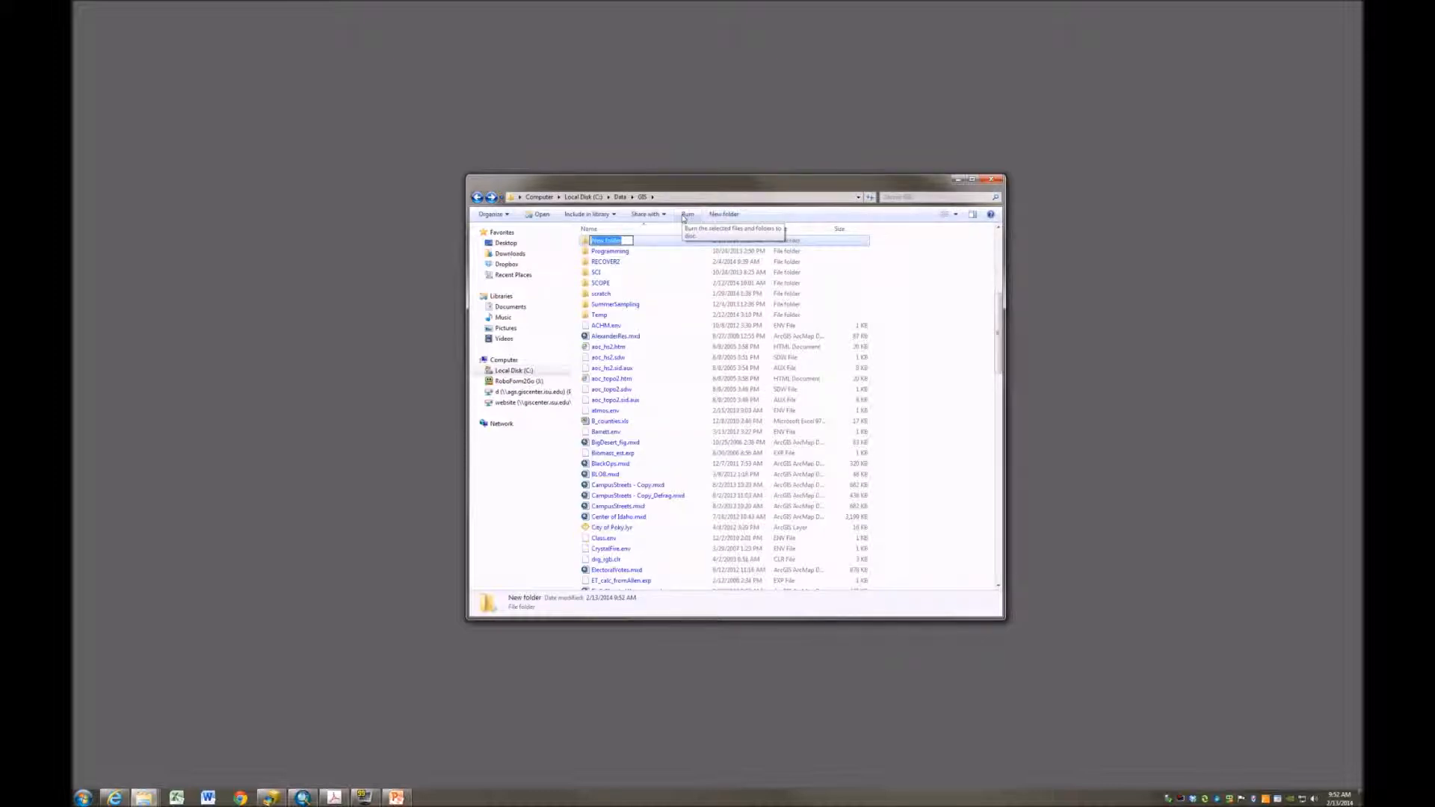
# Step: Name the new folder RealTimeGIS, open it, and move its window to the left
pyautogui.write('RealTem')
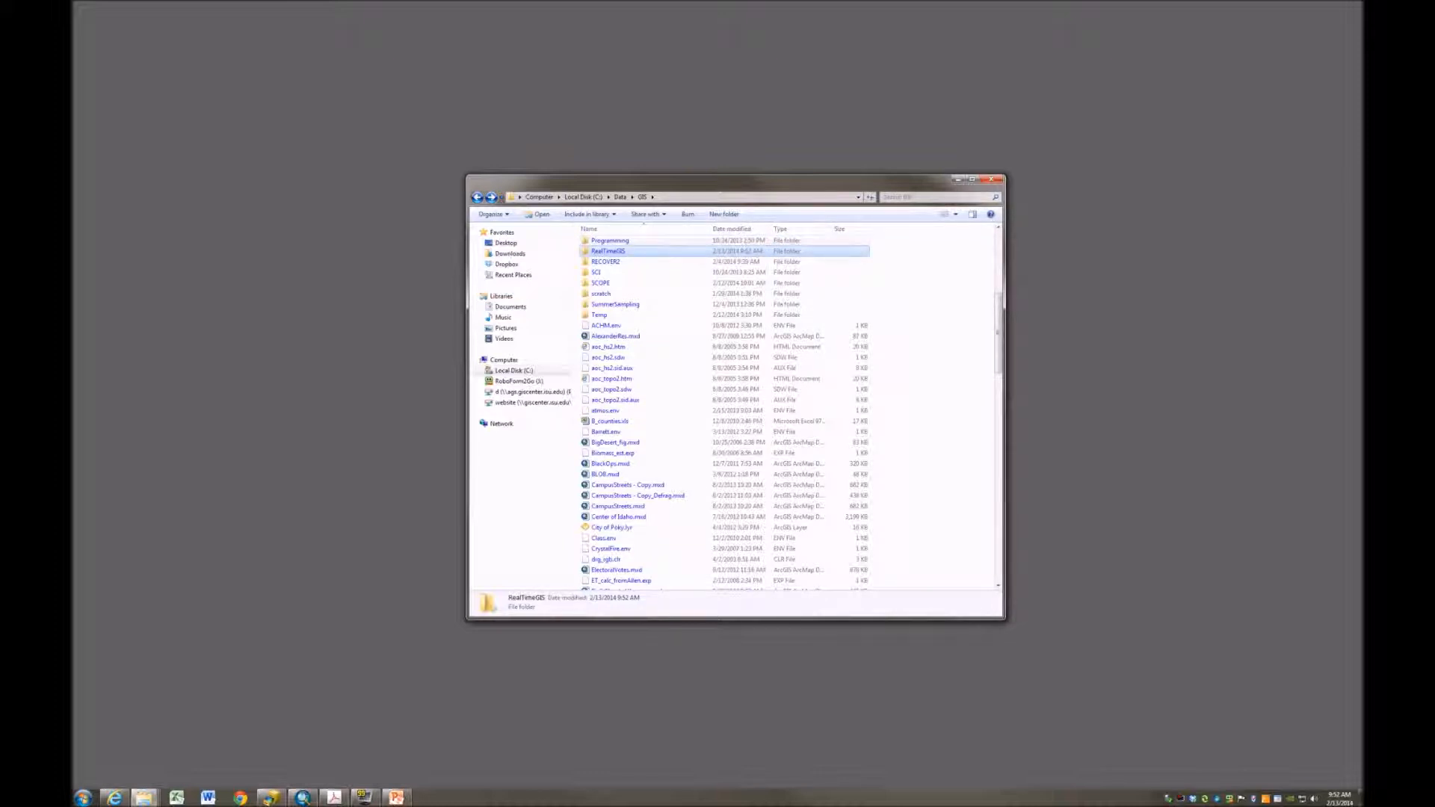
pyautogui.doubleClick(609, 251)
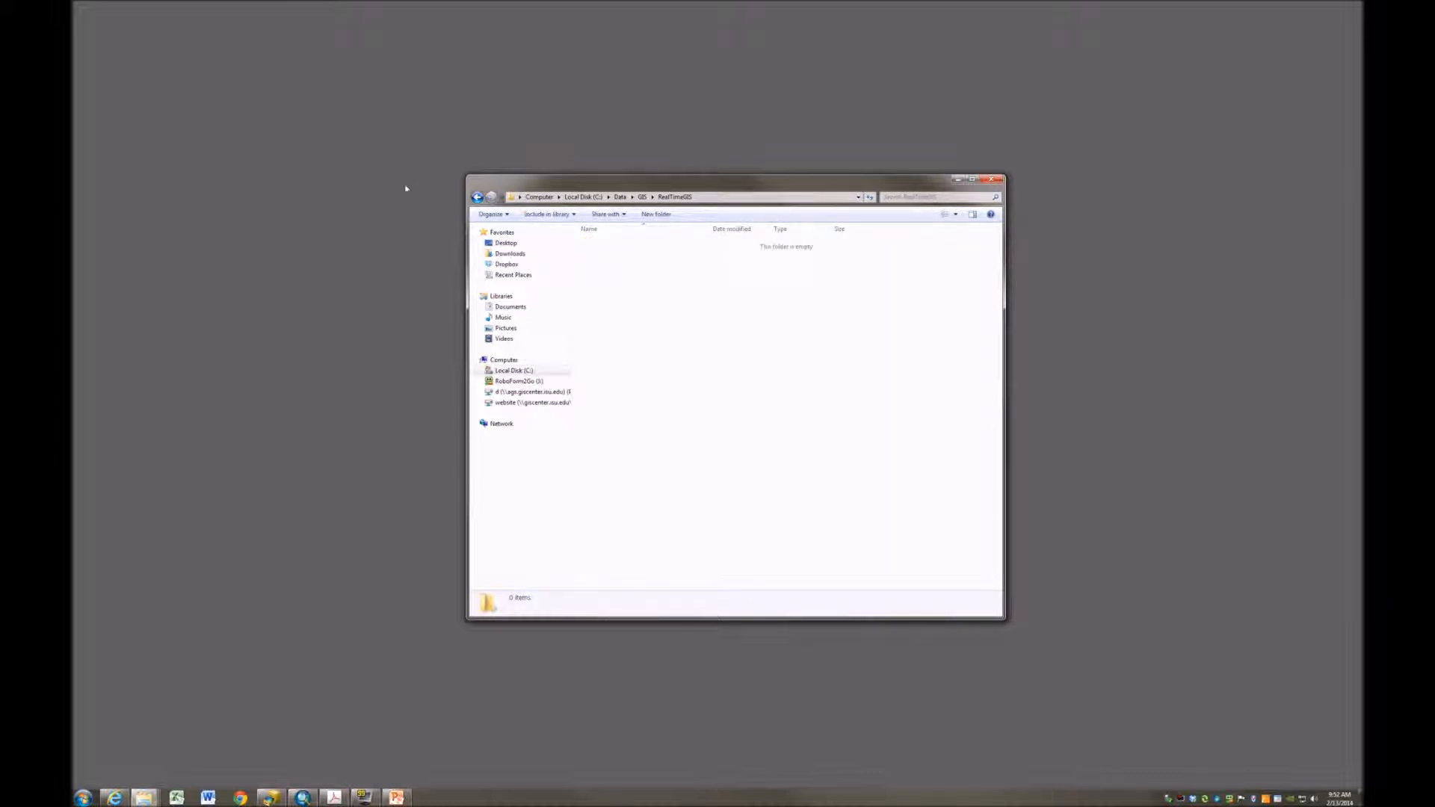
pyautogui.moveTo(732, 179); pyautogui.dragTo(326, 174)
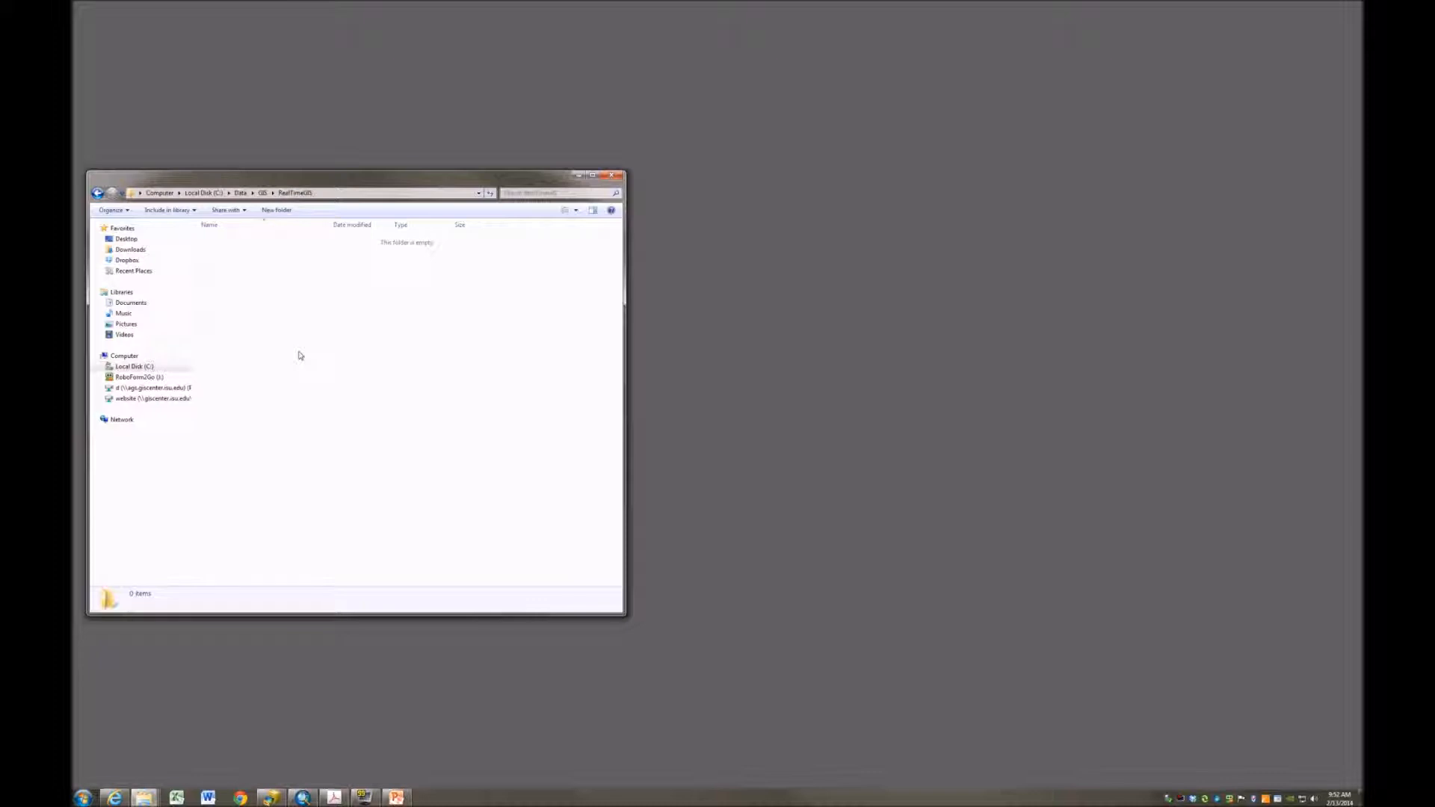
pyautogui.moveTo(313, 780)
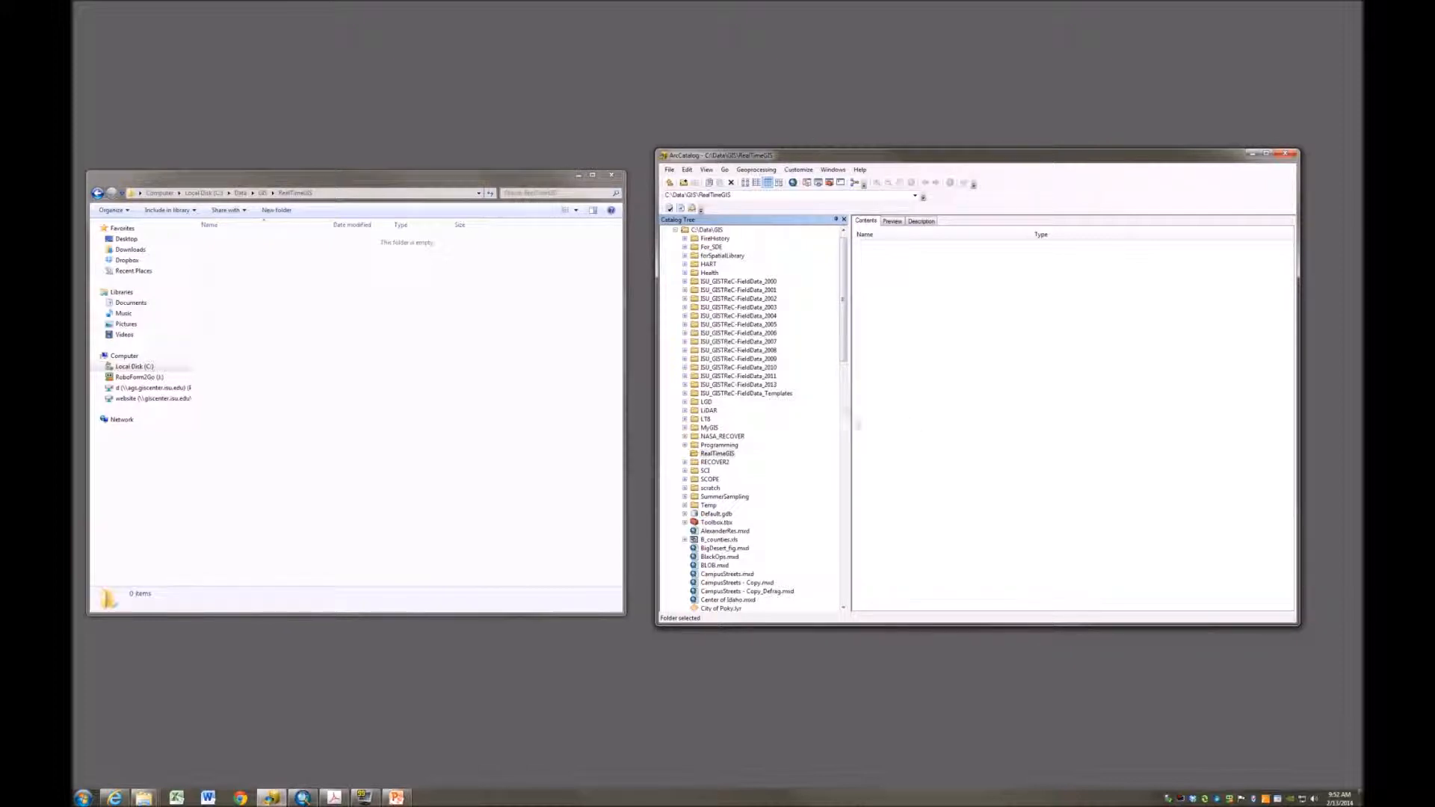
# Step: Create a new file geodatabase in RealTimeGIS and name it Events
pyautogui.click(717, 453)
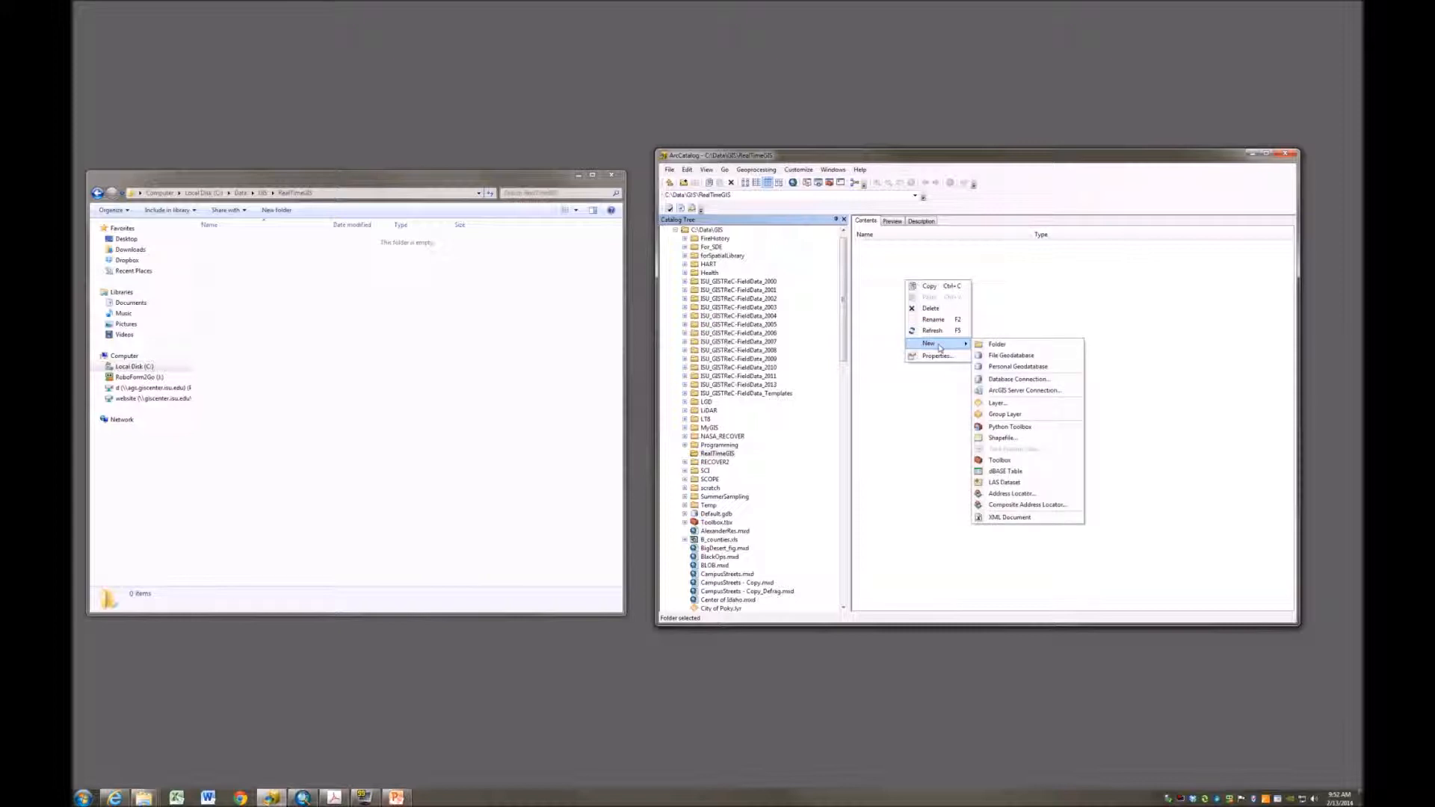
pyautogui.moveTo(1010, 355)
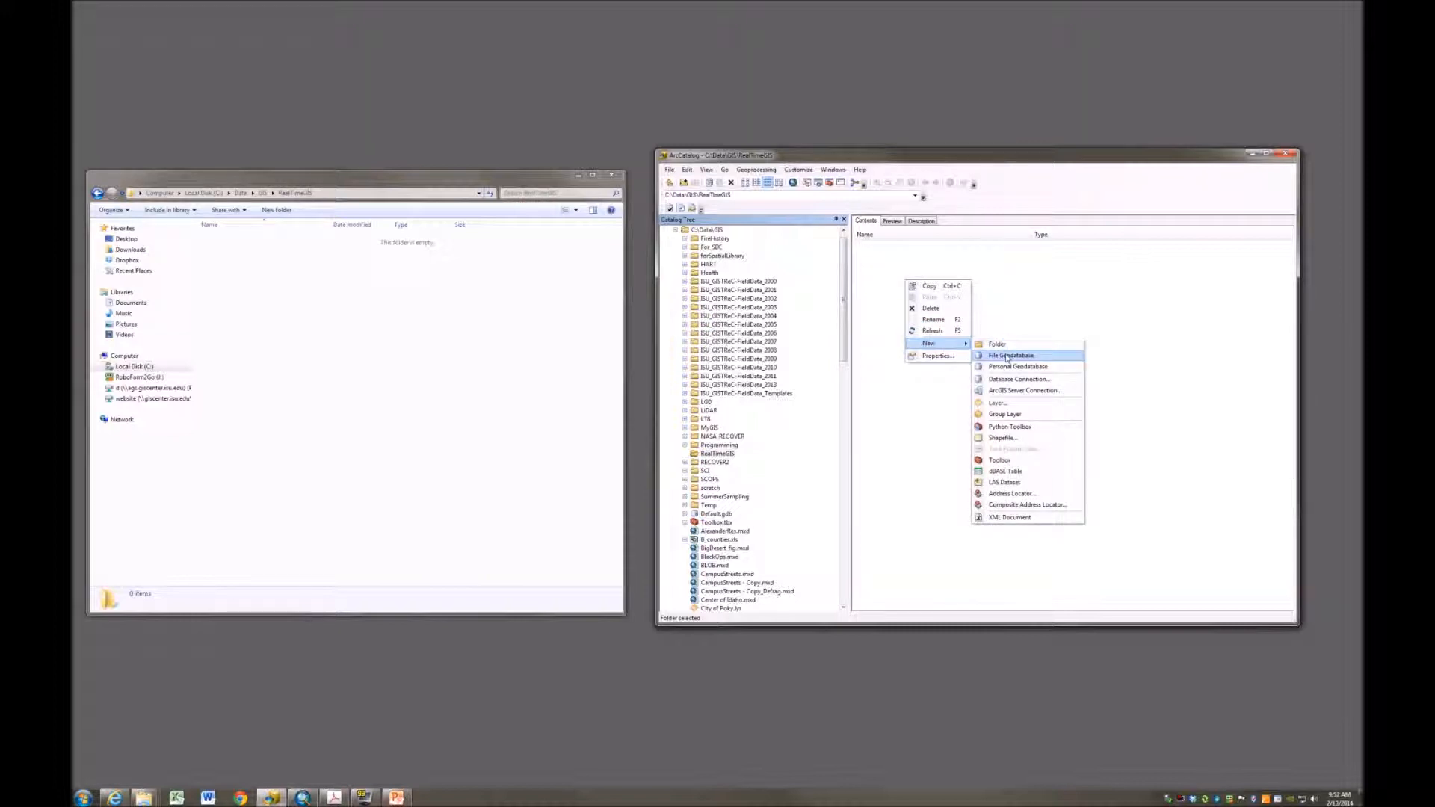
pyautogui.click(1011, 355)
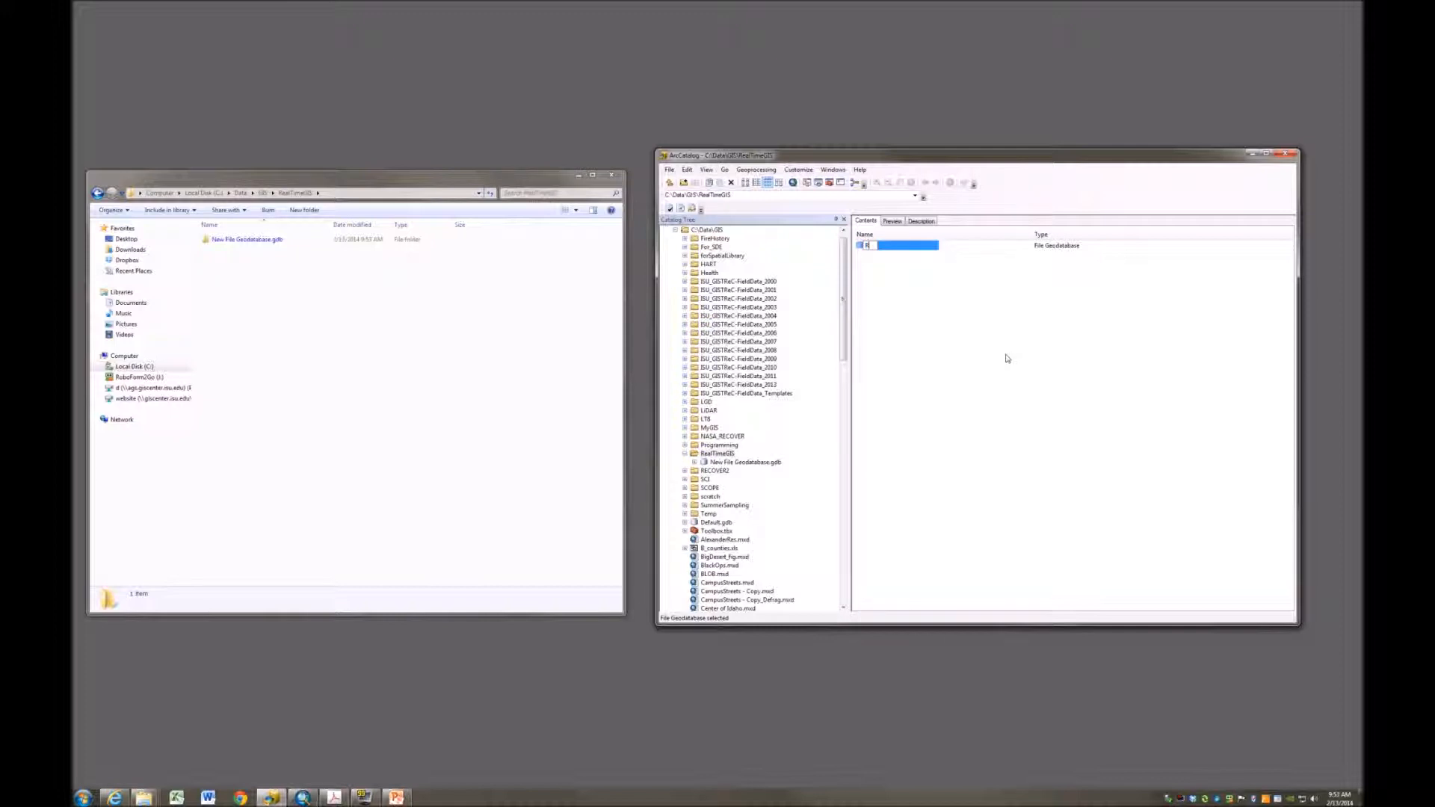
pyautogui.write('Events')
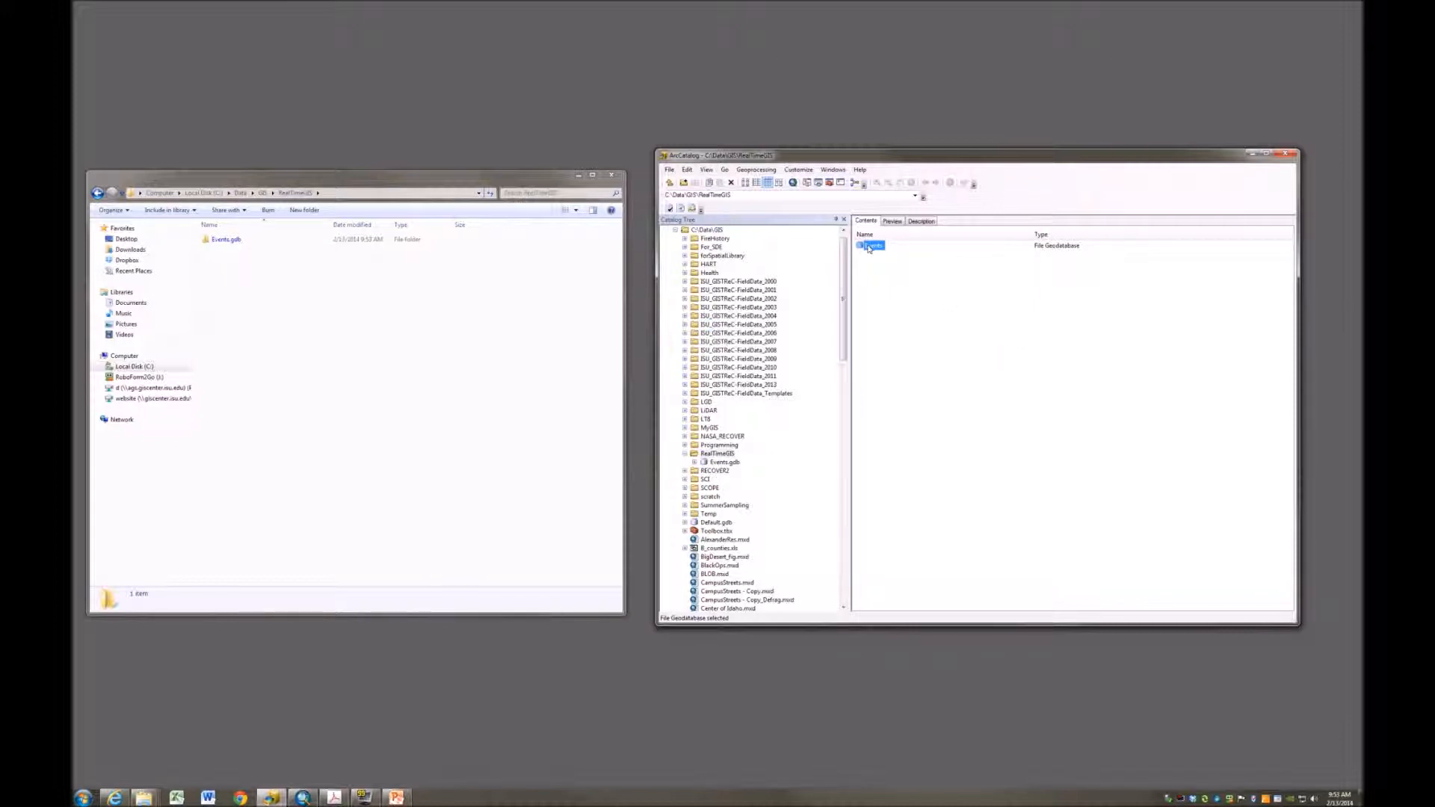
# Step: Start a new Restaurants feature class in Events.gdb using Point Features geometry
pyautogui.rightClick(870, 245)
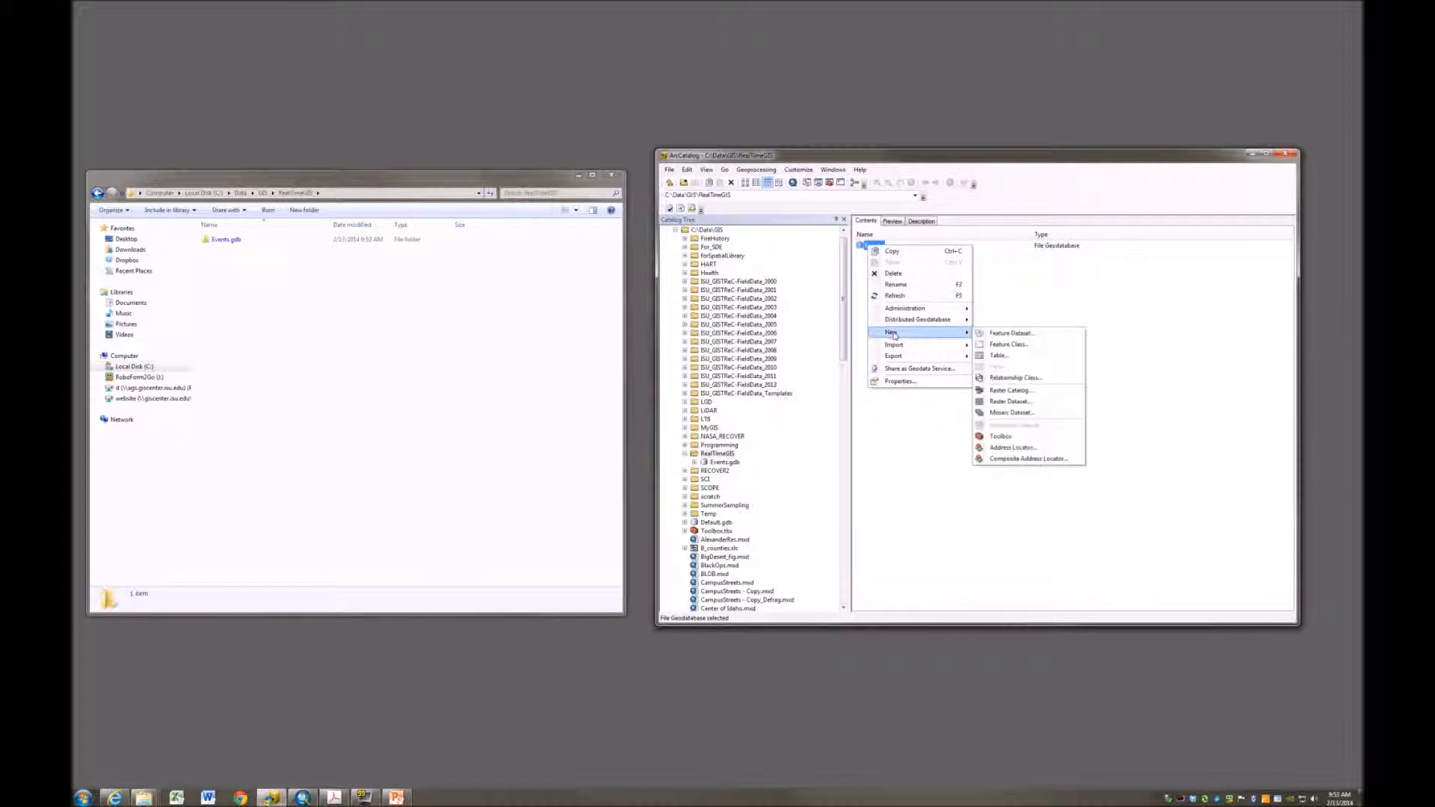
pyautogui.click(1009, 343)
pyautogui.write('Restaurants')
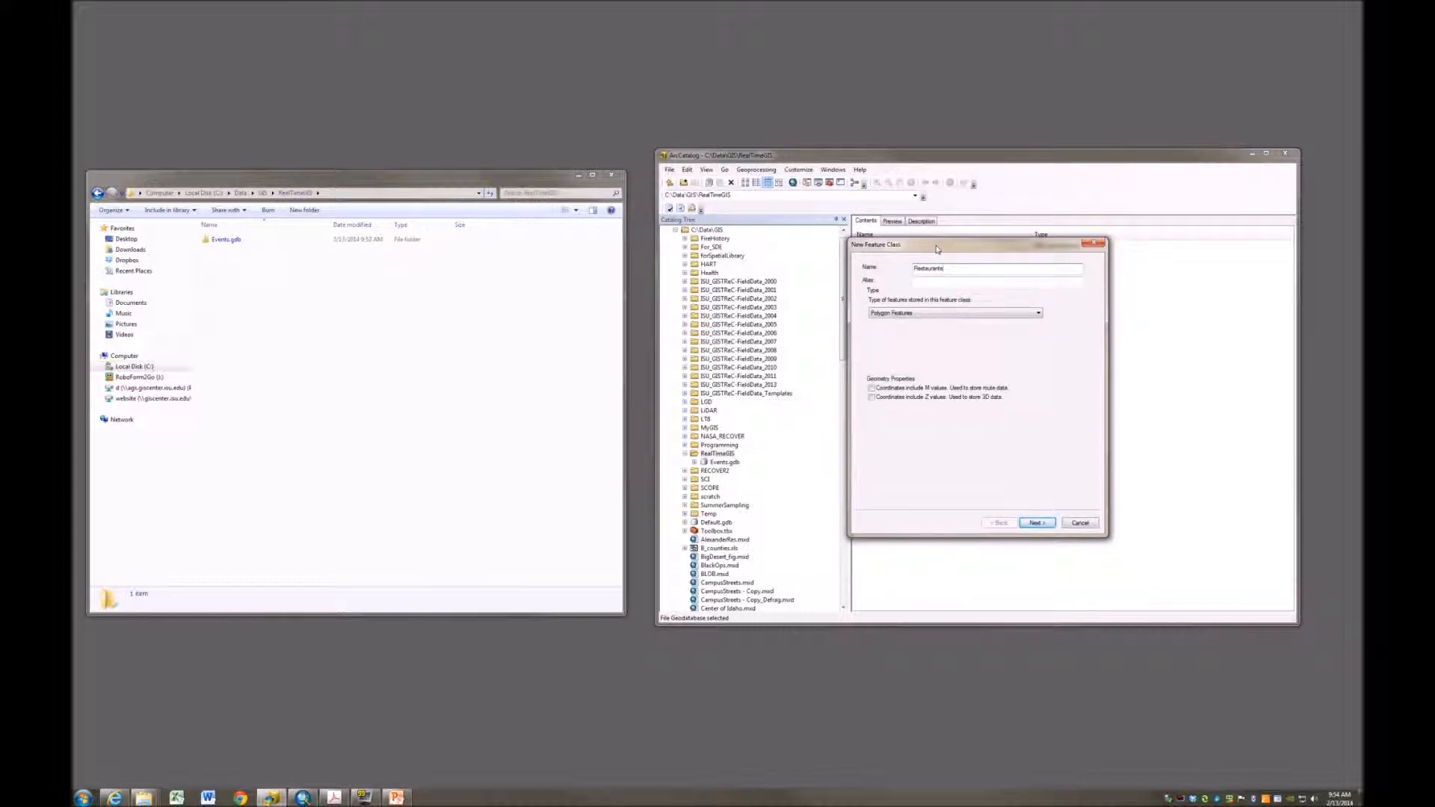
pyautogui.click(1037, 313)
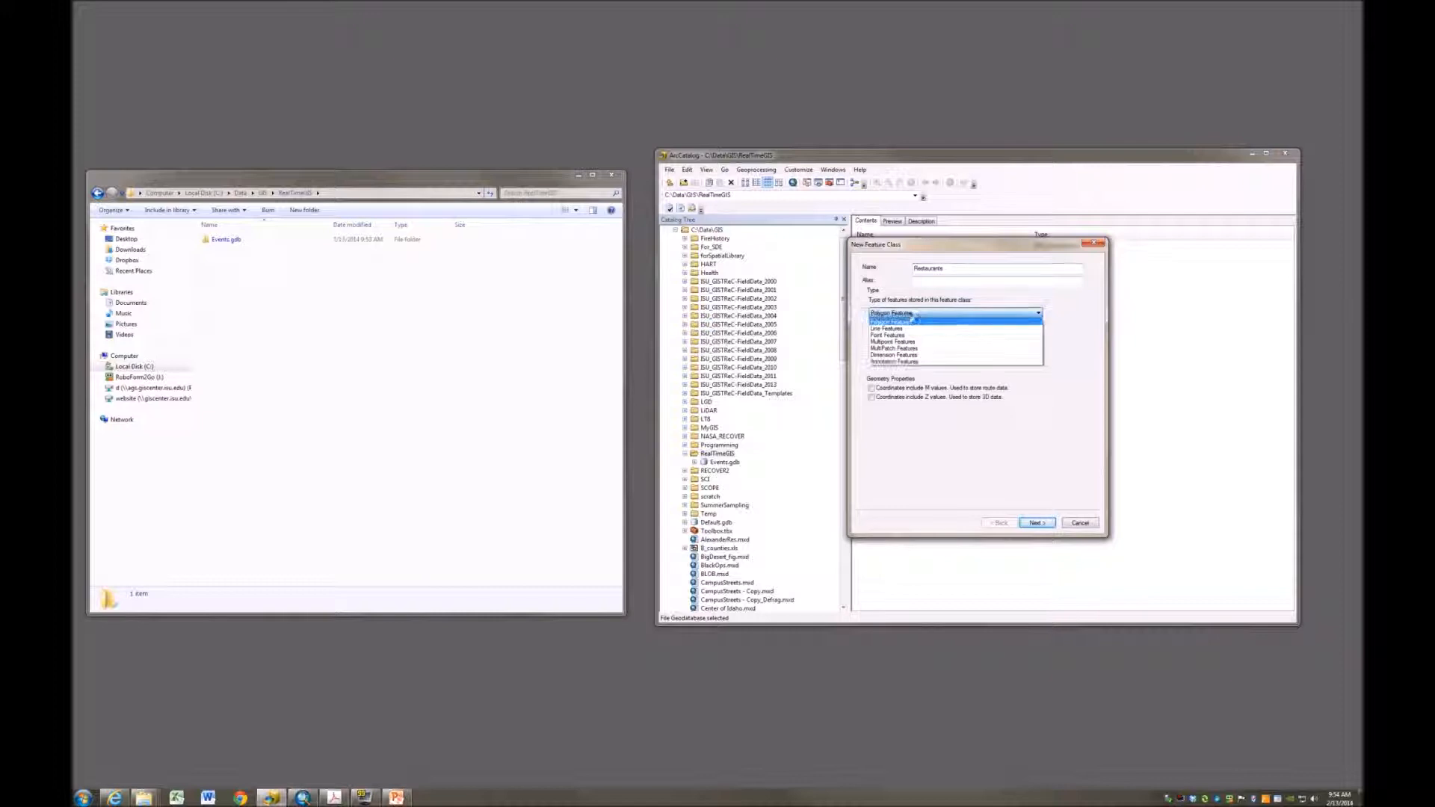
pyautogui.click(888, 335)
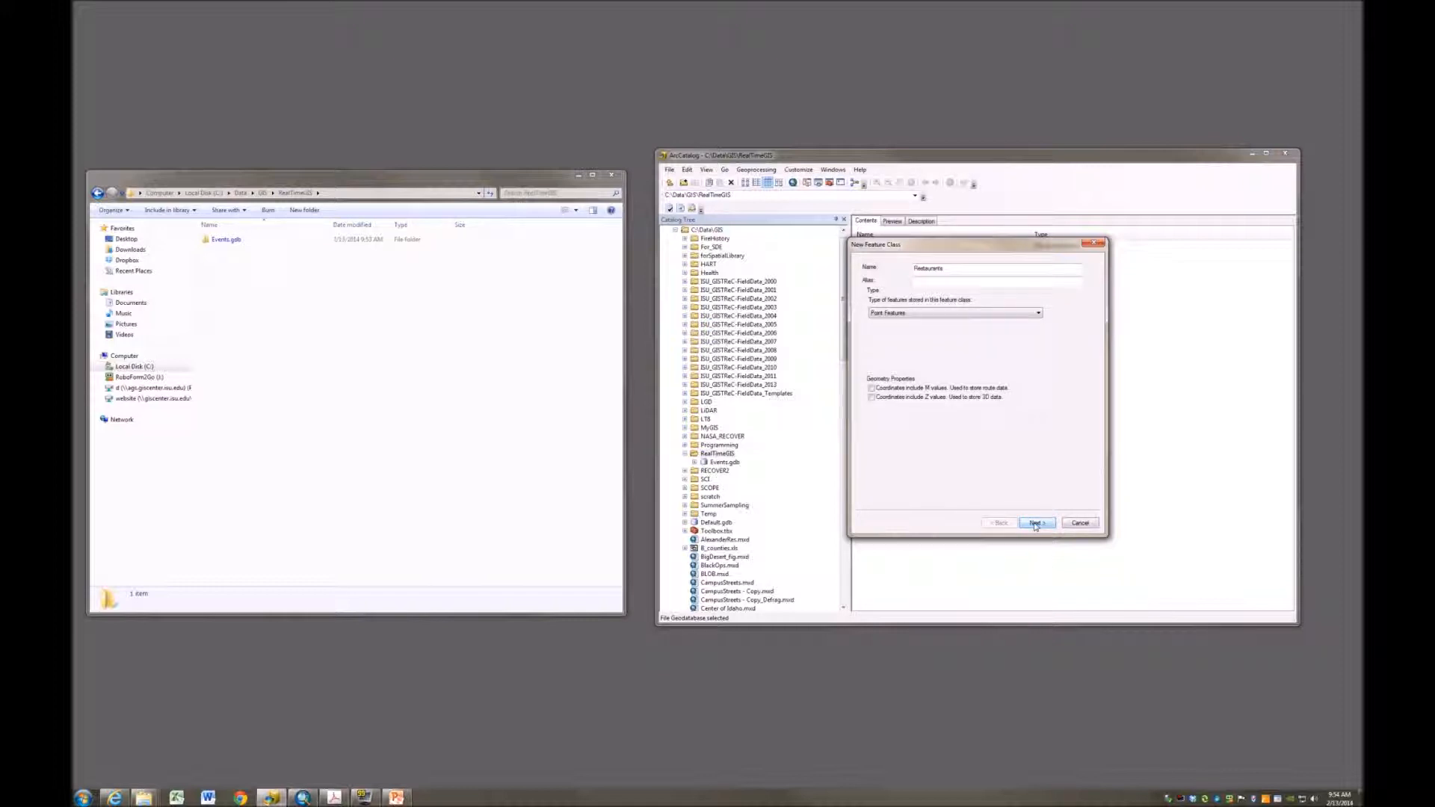
pyautogui.click(1036, 523)
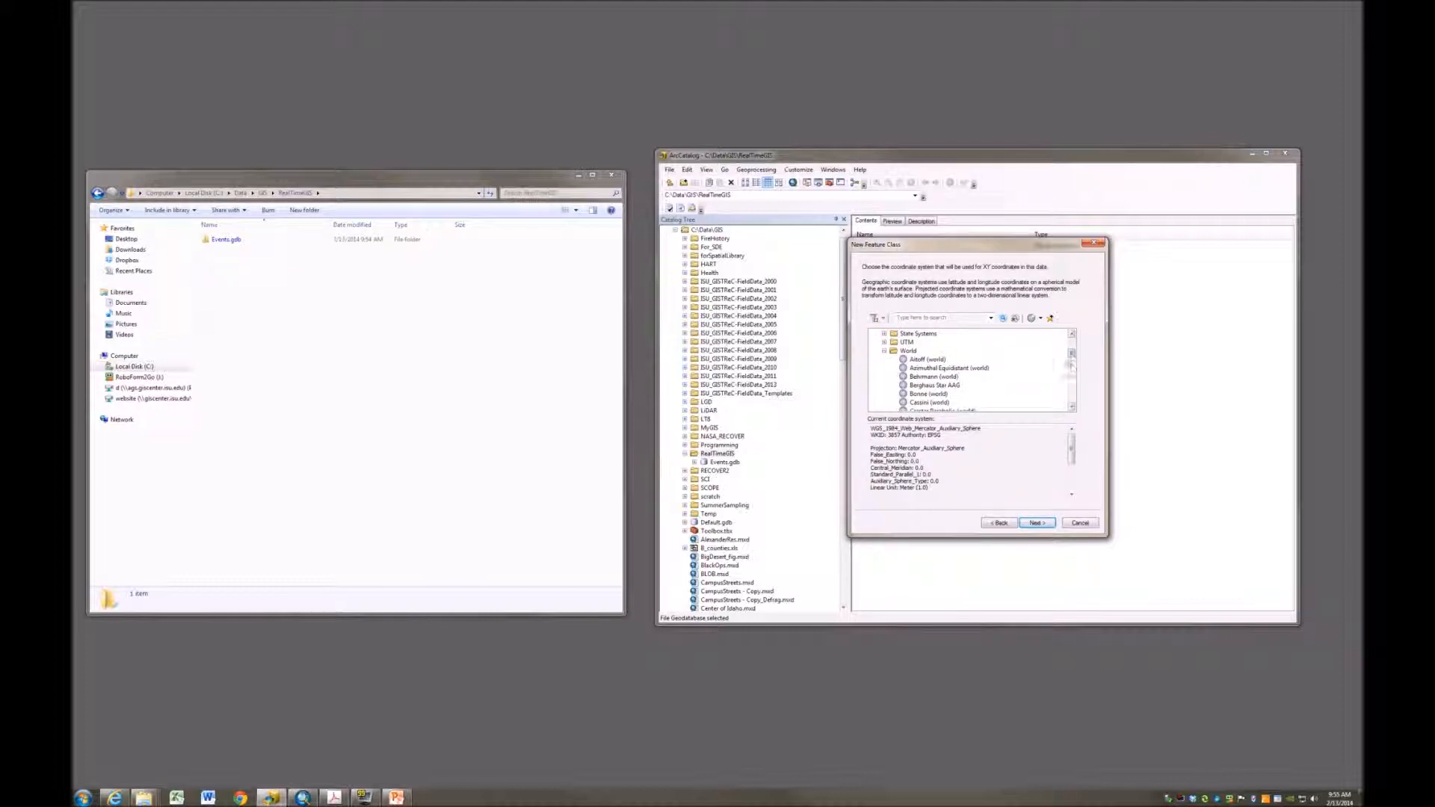
# Step: Choose WGS 1984 Web Mercator (auxiliary sphere) under World as the coordinate system
pyautogui.scroll(-3)
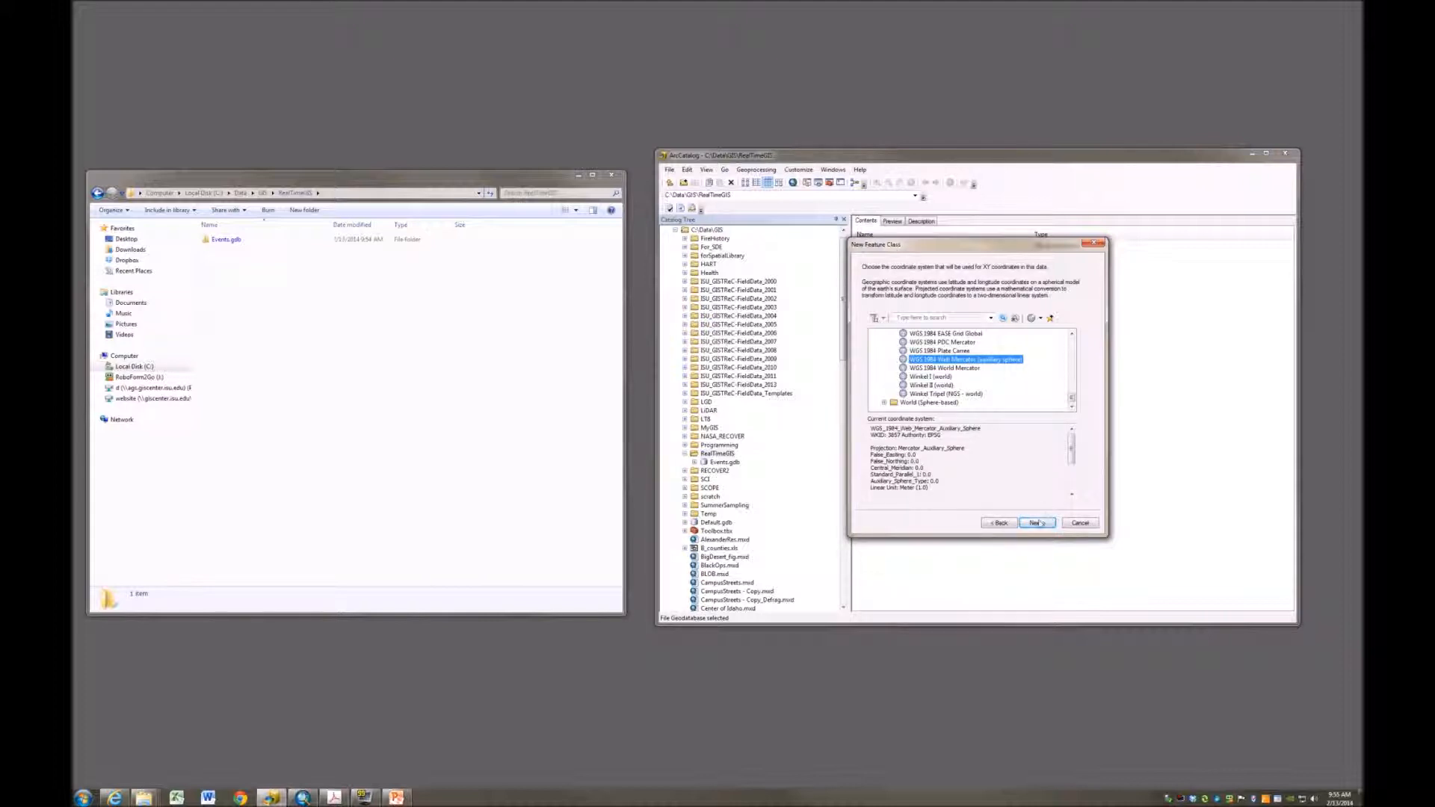
pyautogui.click(1036, 522)
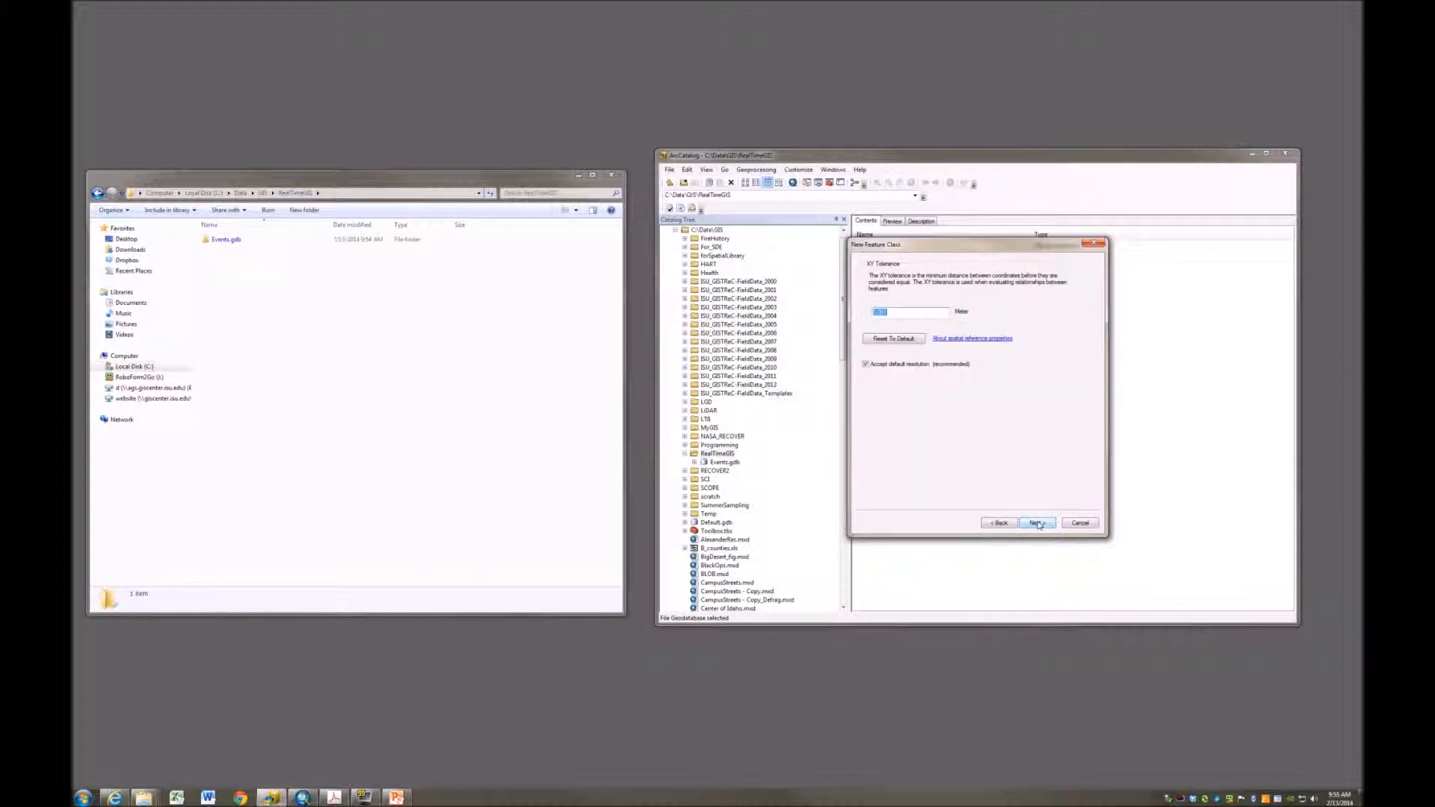
# Step: Accept the default XY tolerance and configuration keyword to reach the fields page
pyautogui.click(1038, 523)
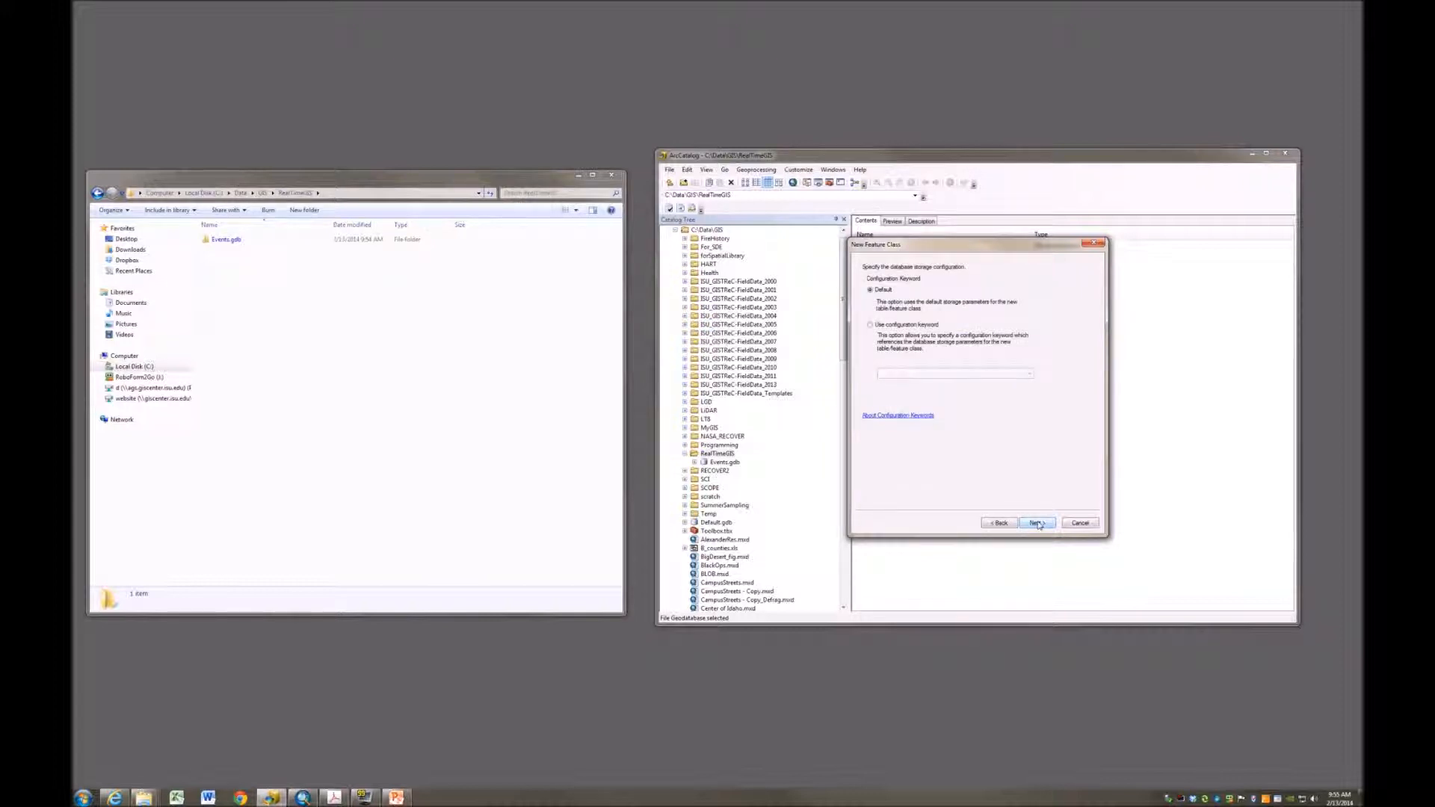
pyautogui.click(1038, 522)
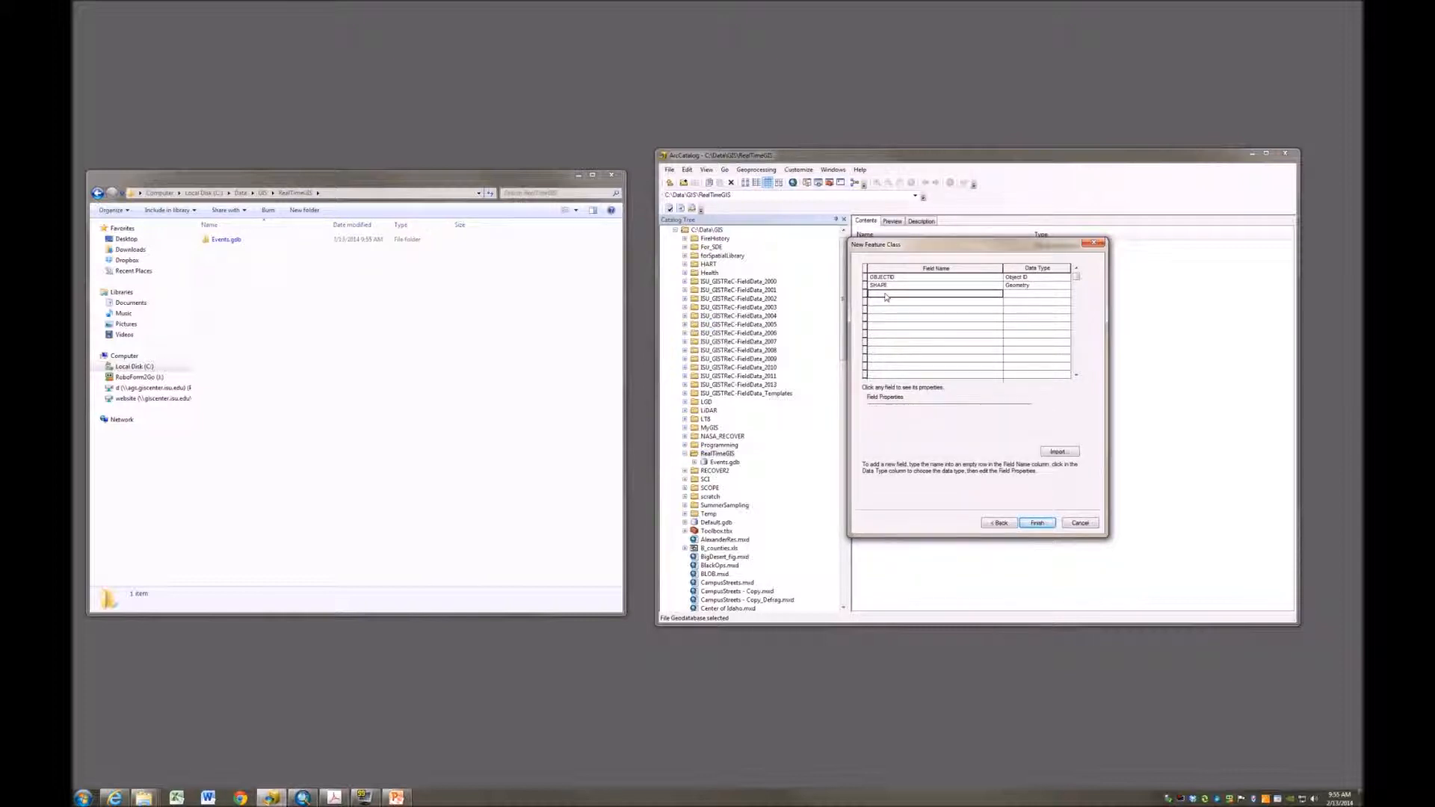
# Step: Enter a RestaurantType field below SHAPE with Short Integer data type
pyautogui.click(934, 292)
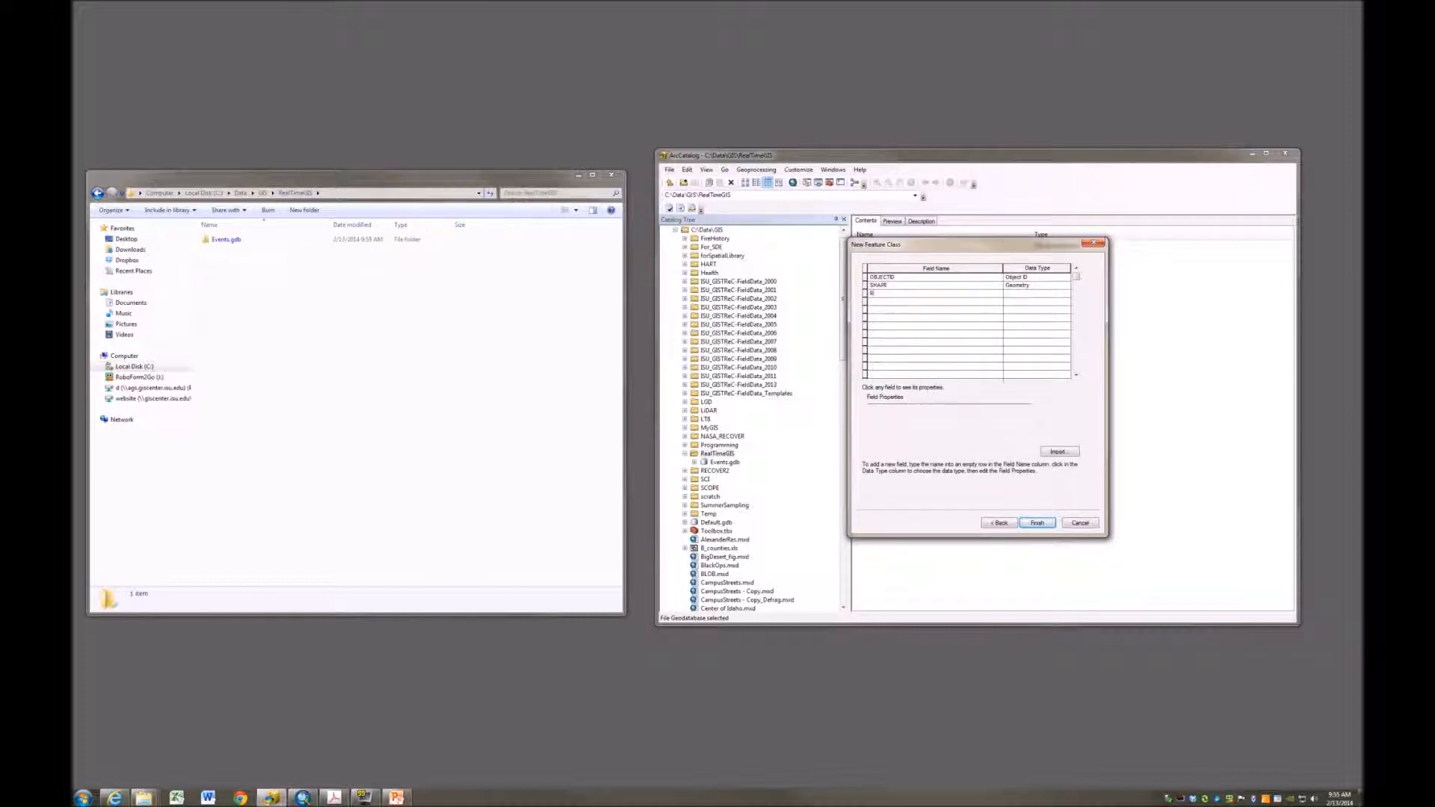
pyautogui.write('Reas')
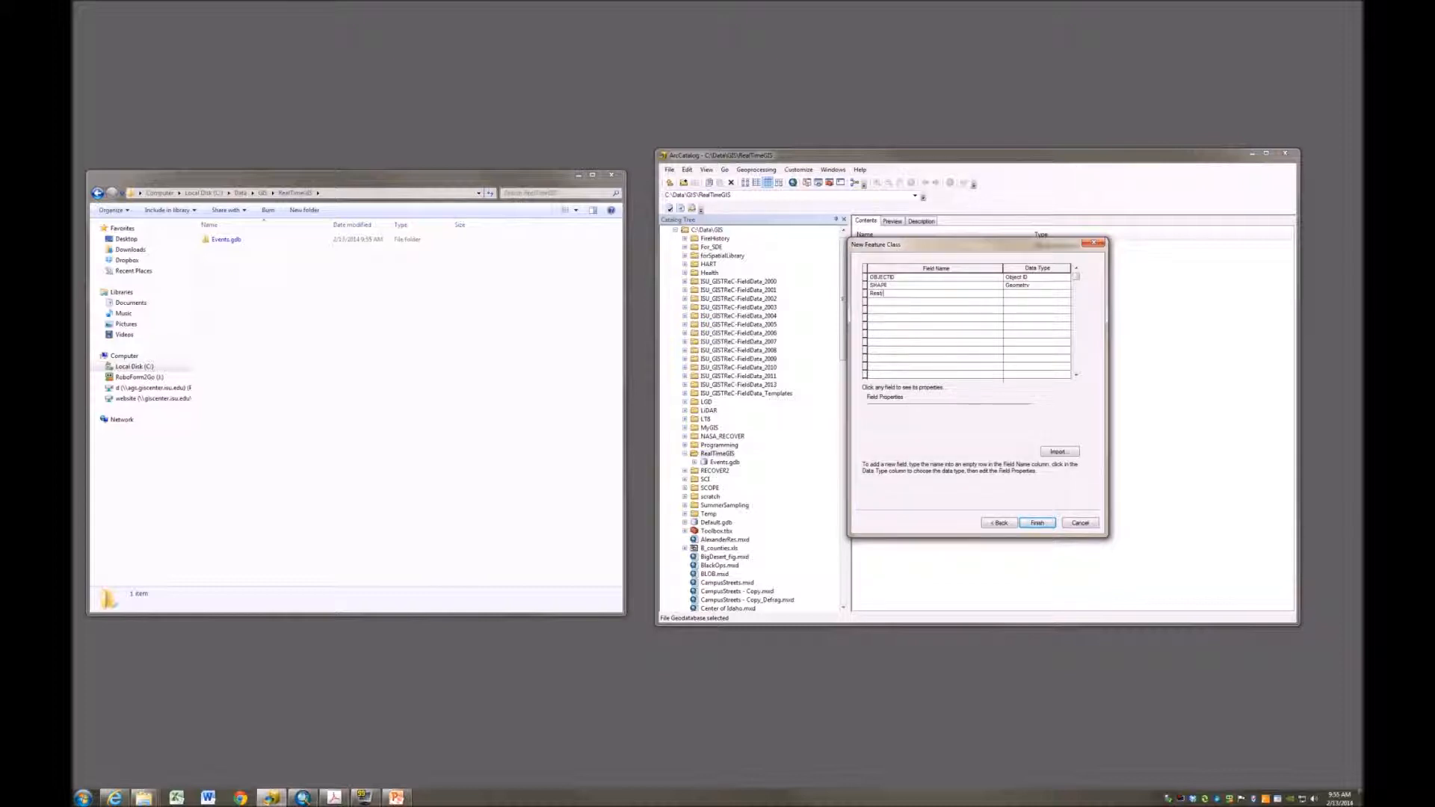
pyautogui.write('RestaurantType')
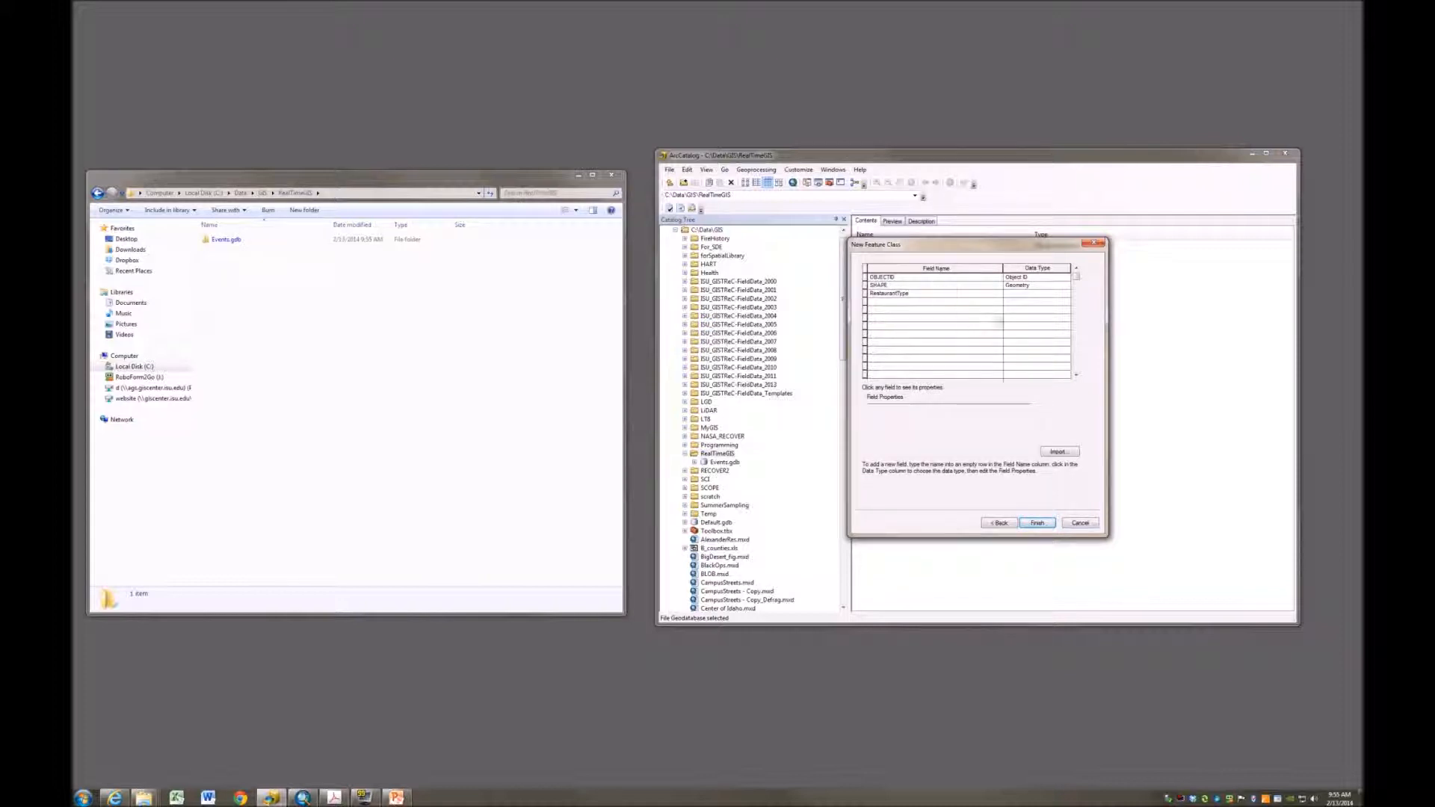
pyautogui.click(1066, 293)
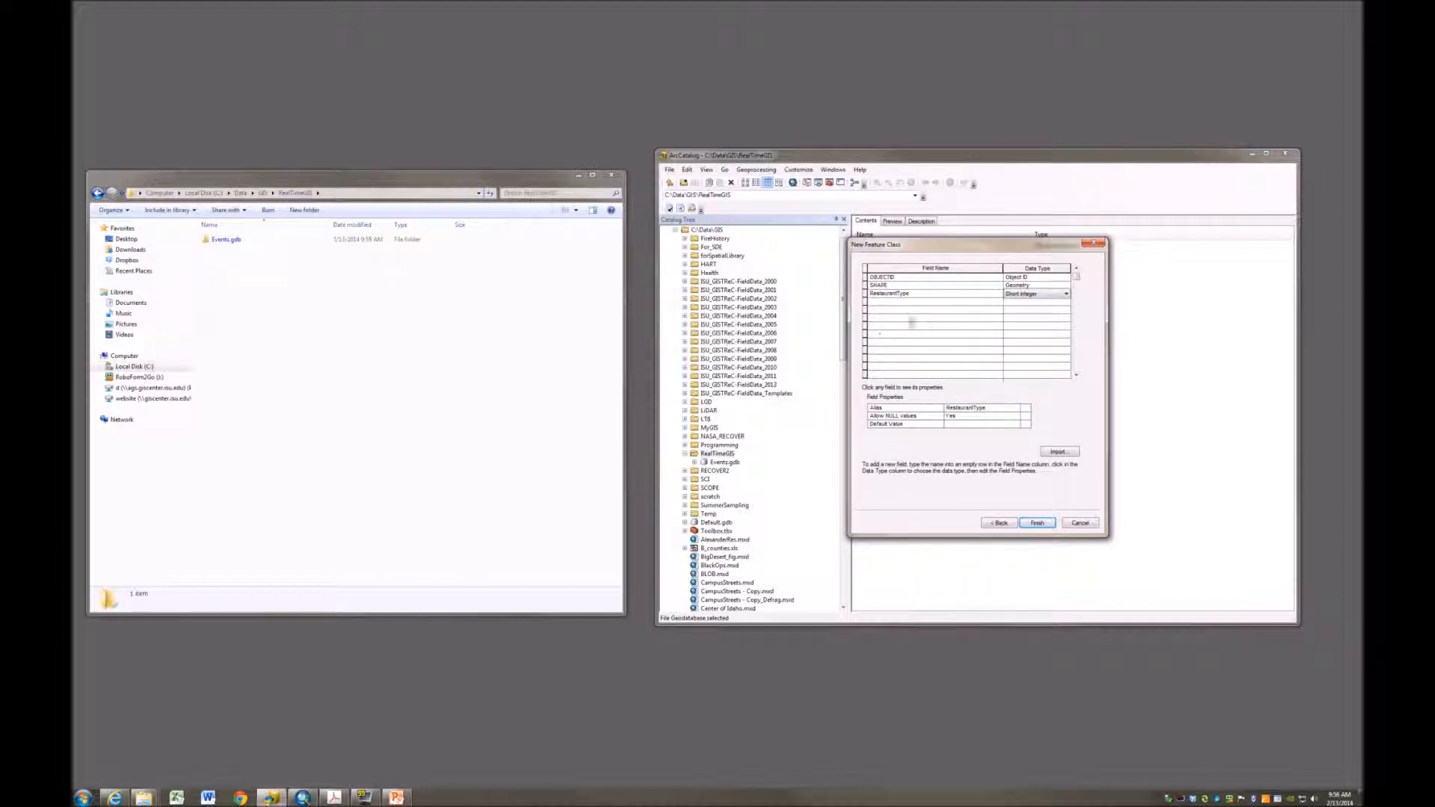
pyautogui.click(1034, 294)
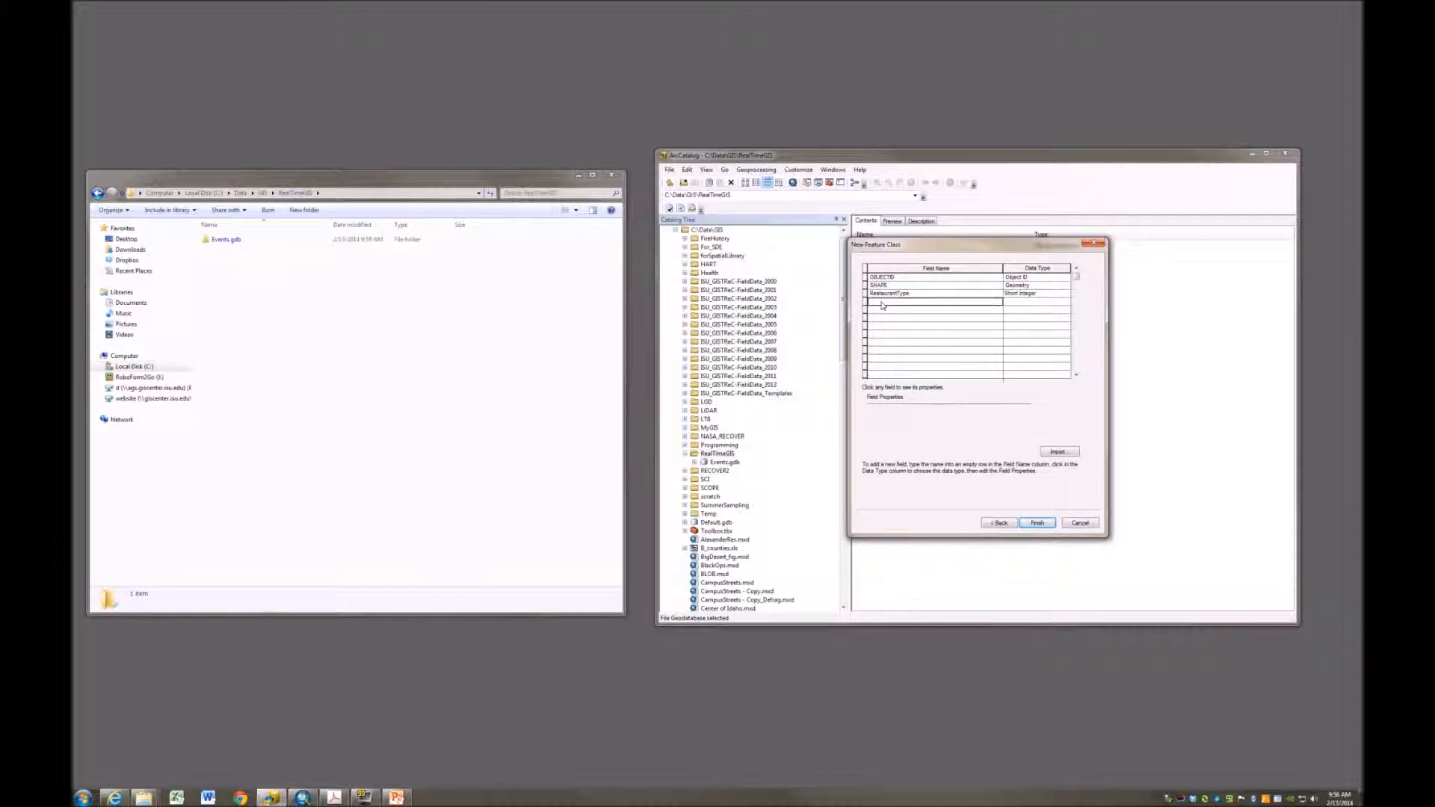
# Step: Add MyRating and CostRating field rows, each set to Short Integer
pyautogui.write('thy')
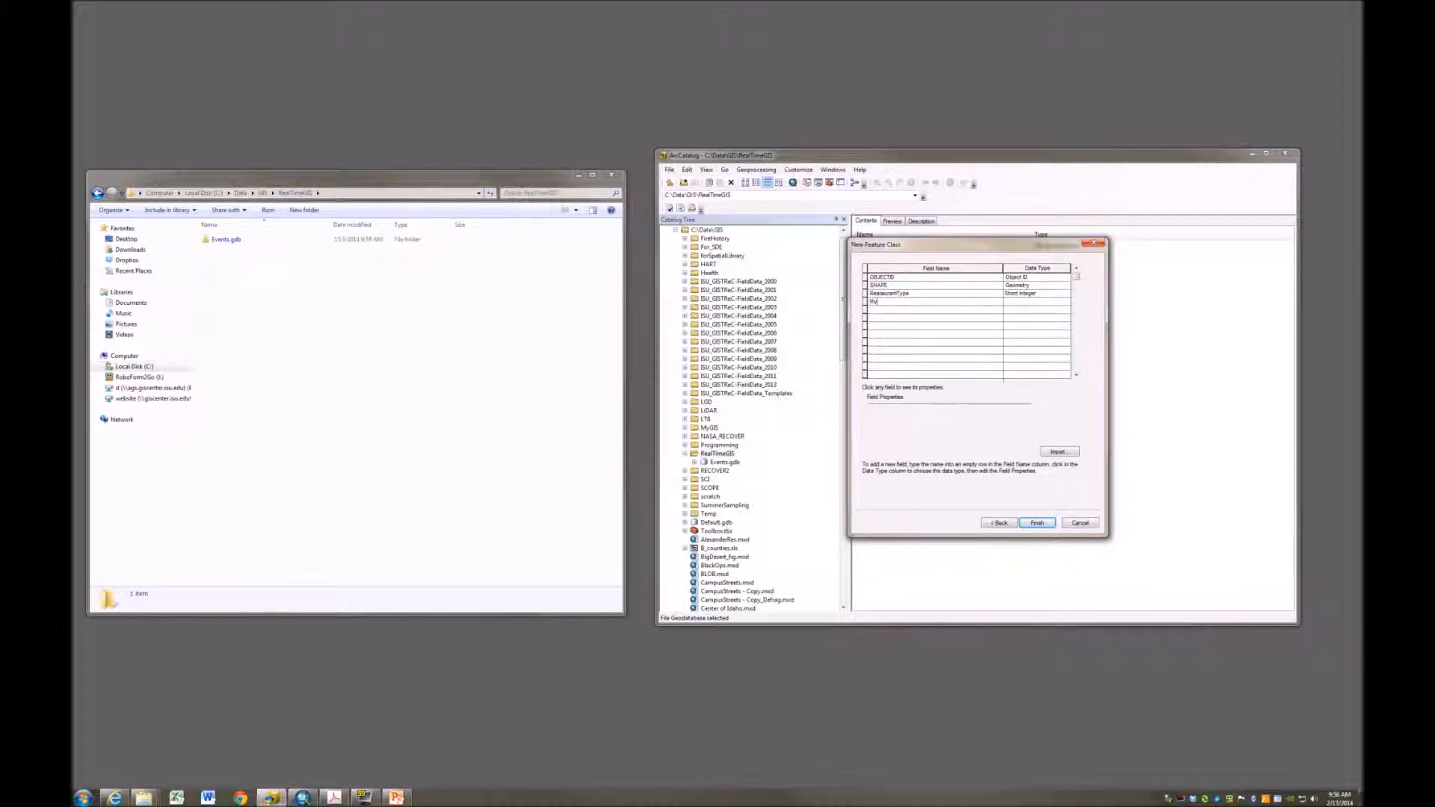
pyautogui.write('MyRating')
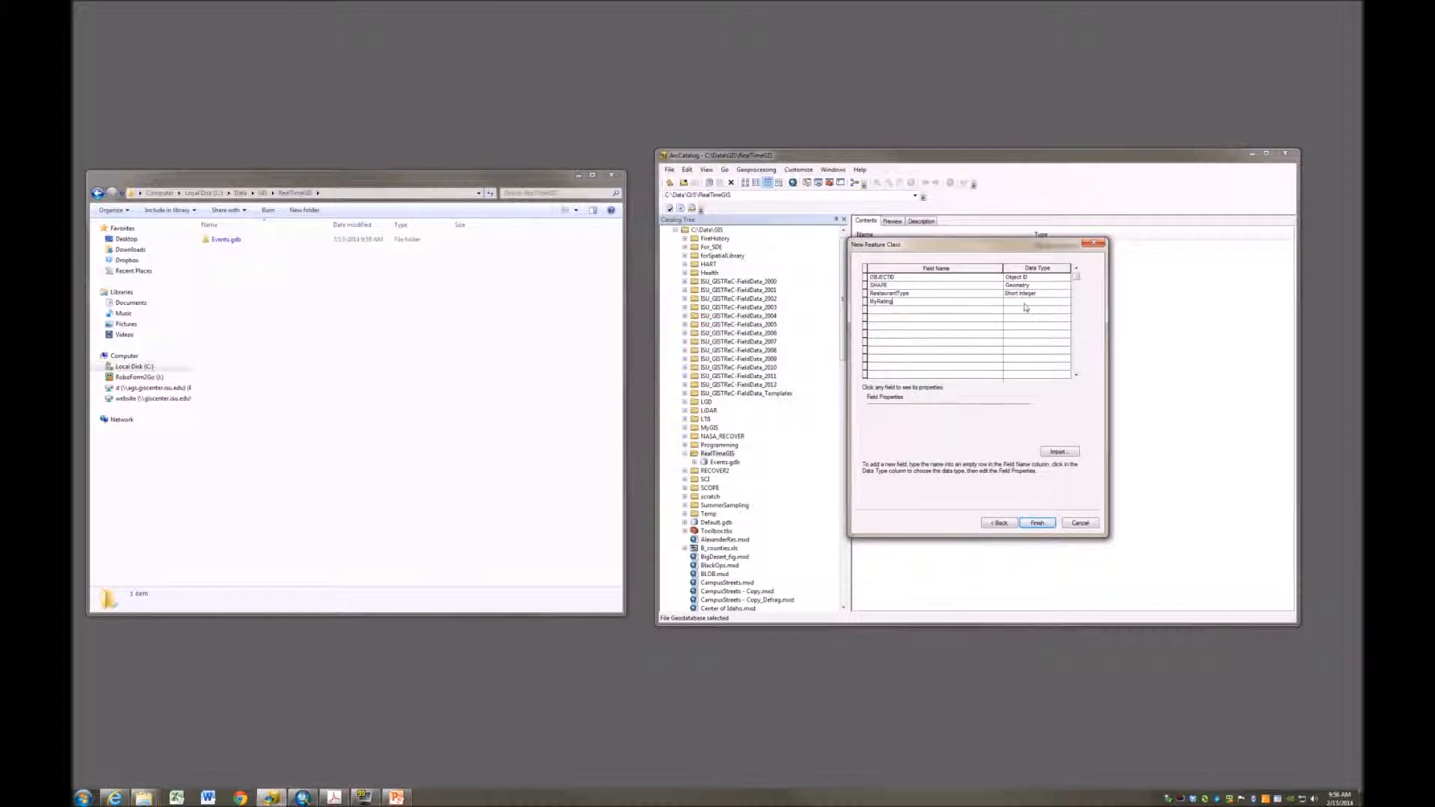
pyautogui.click(1038, 302)
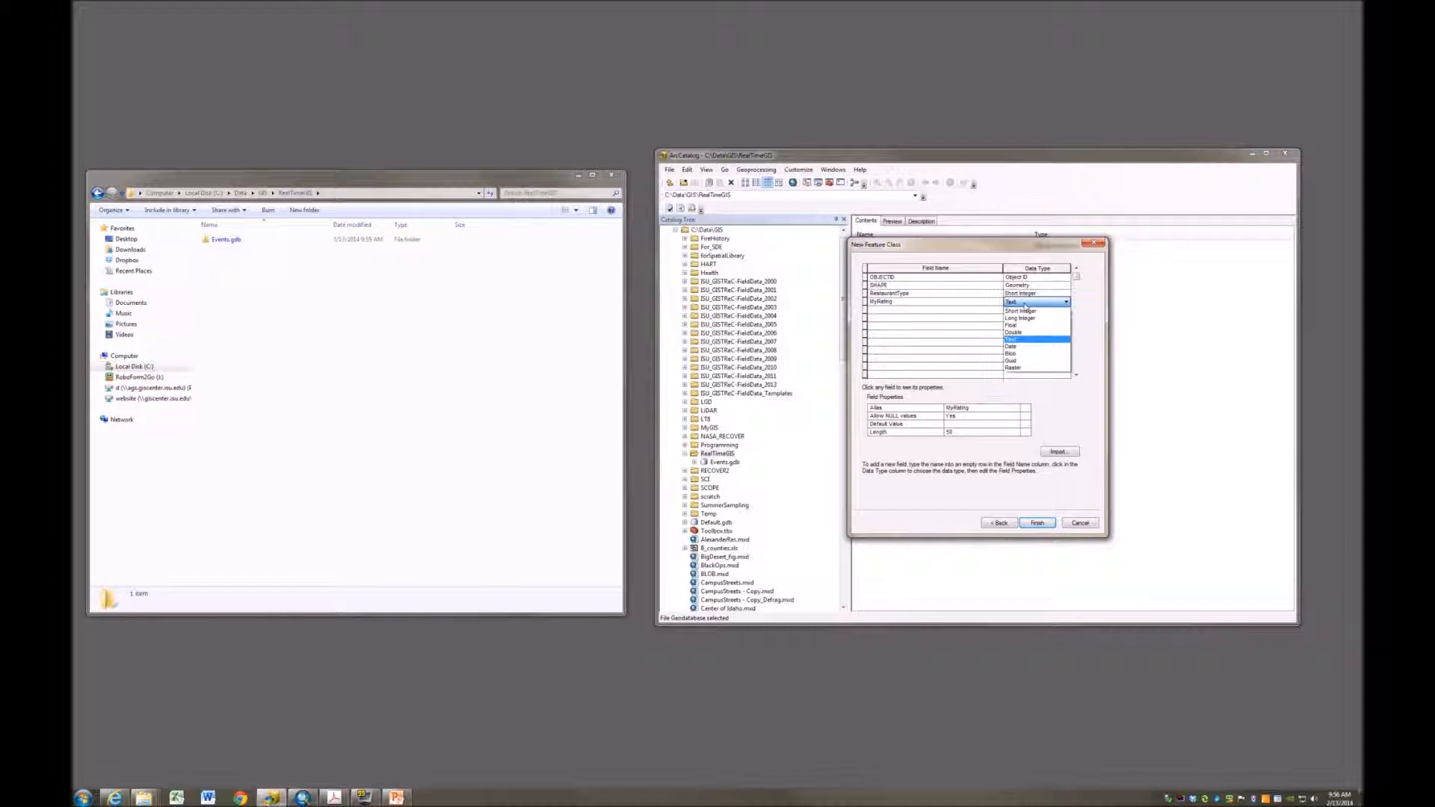
pyautogui.click(1021, 310)
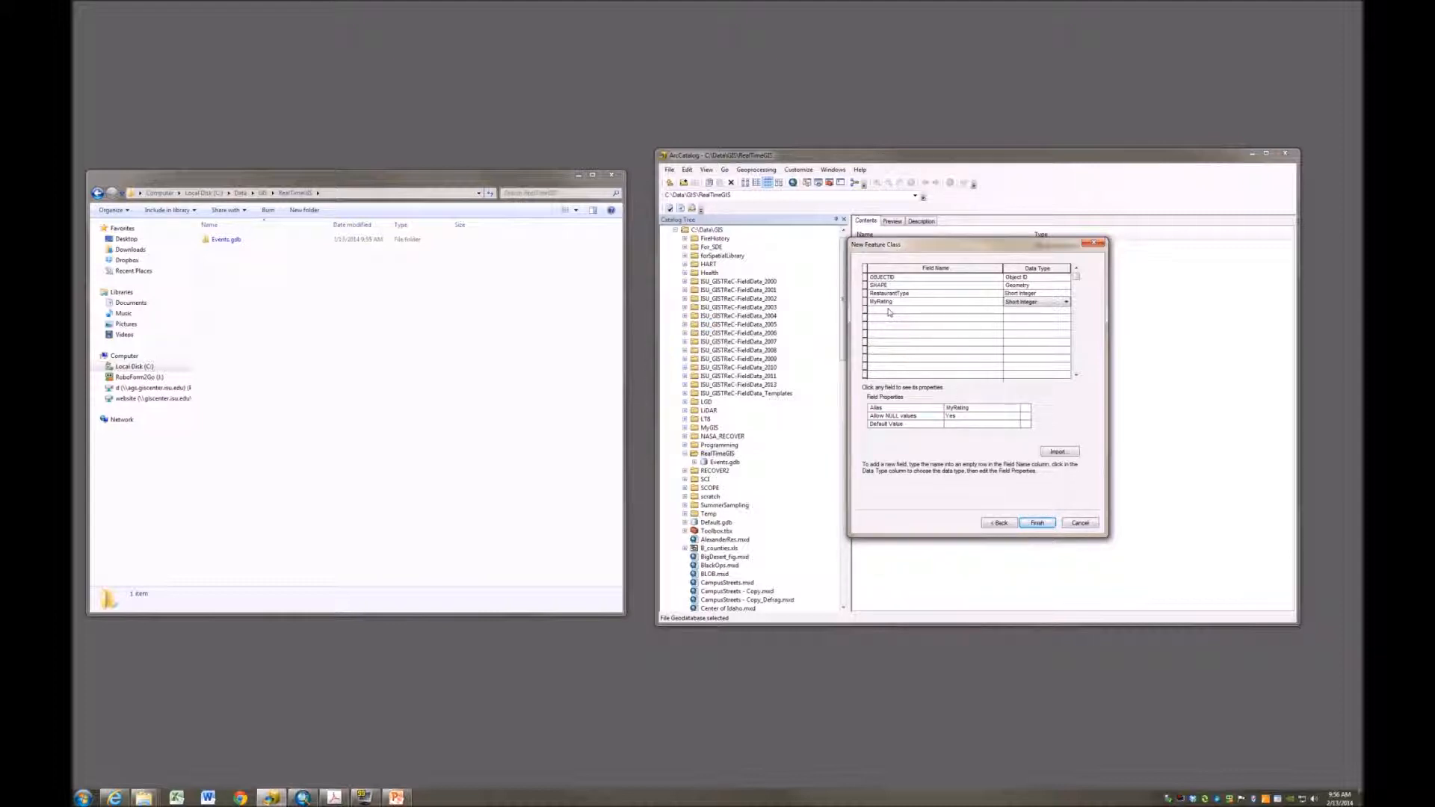
pyautogui.click(915, 310)
pyautogui.write('CostRating')
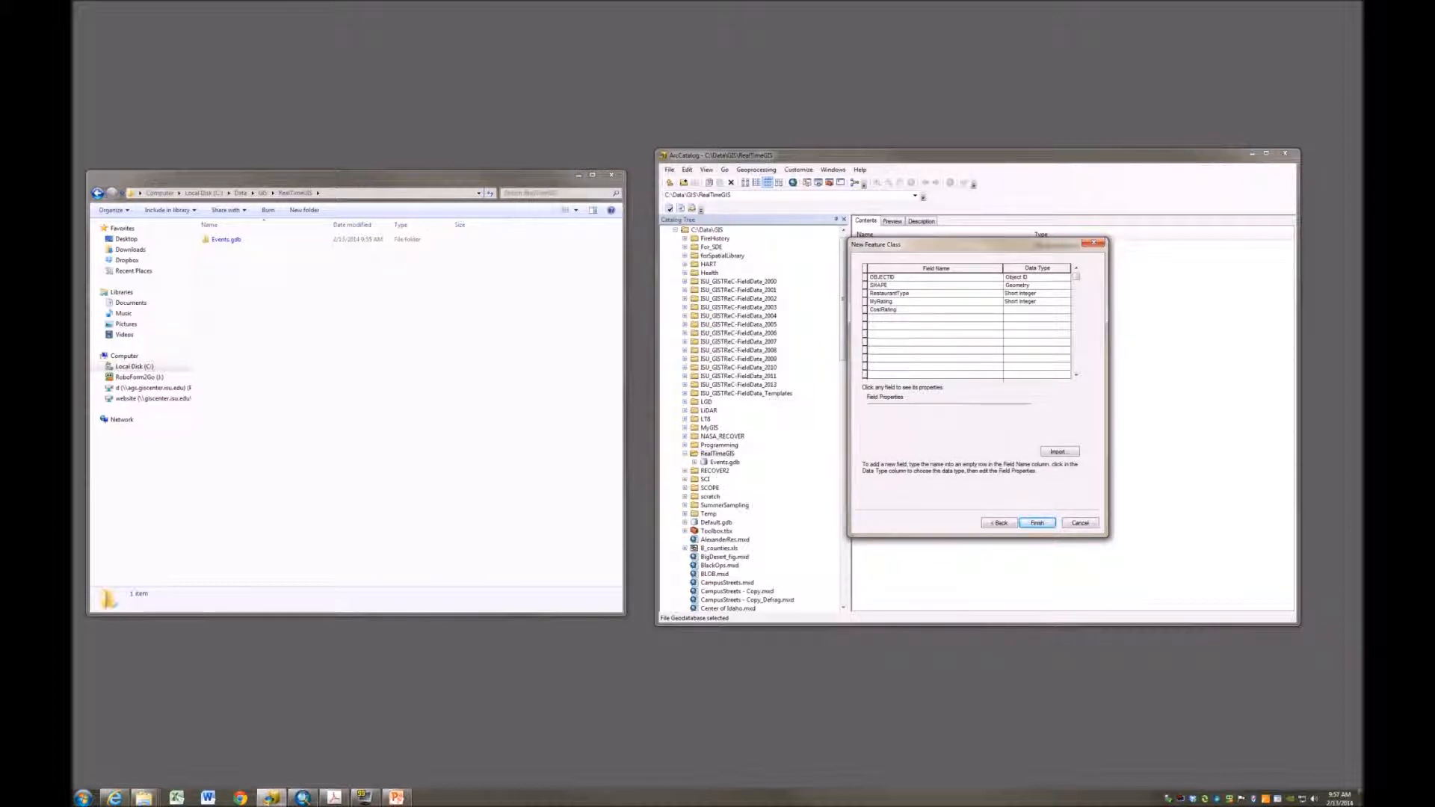
pyautogui.click(1066, 310)
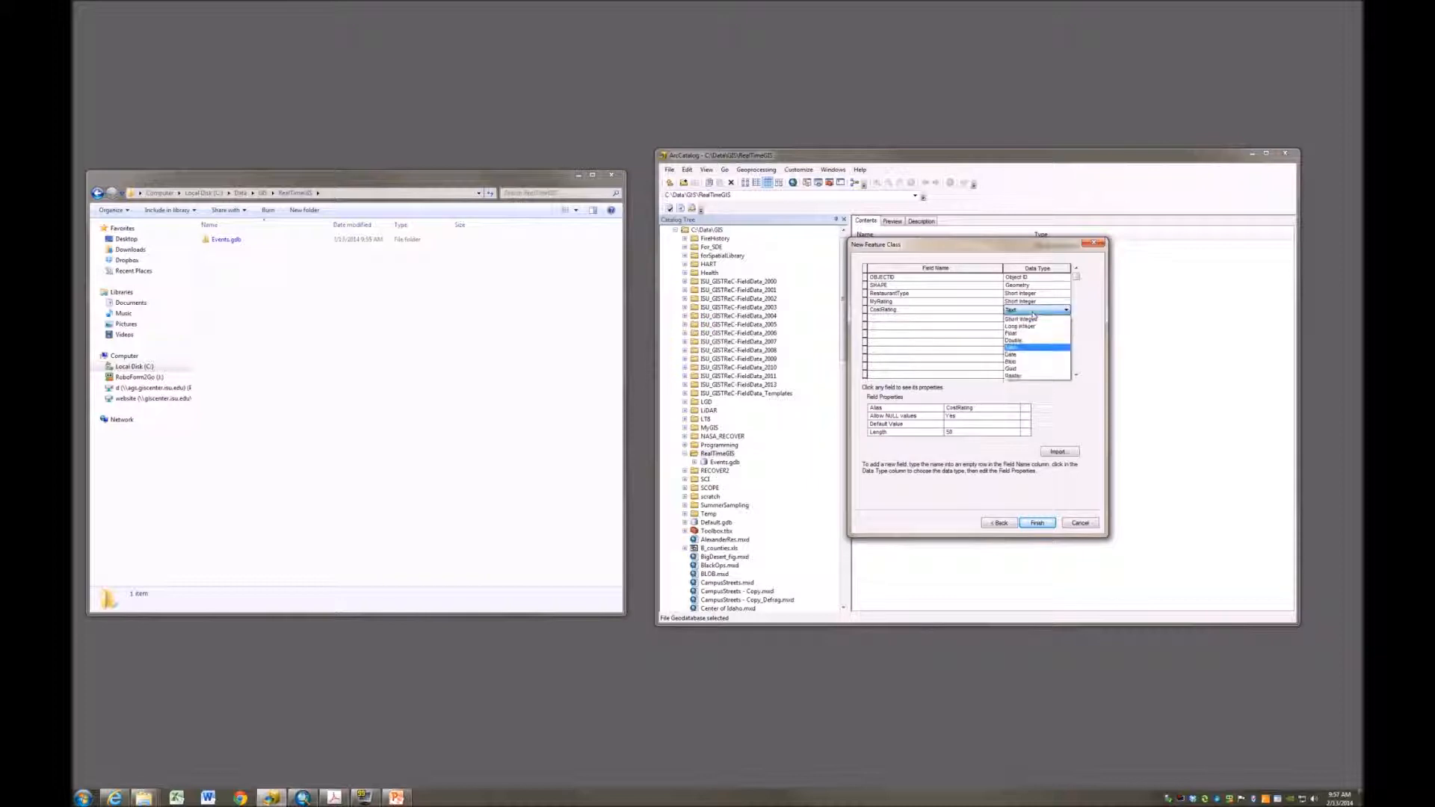
pyautogui.click(1021, 318)
pyautogui.write('Notes')
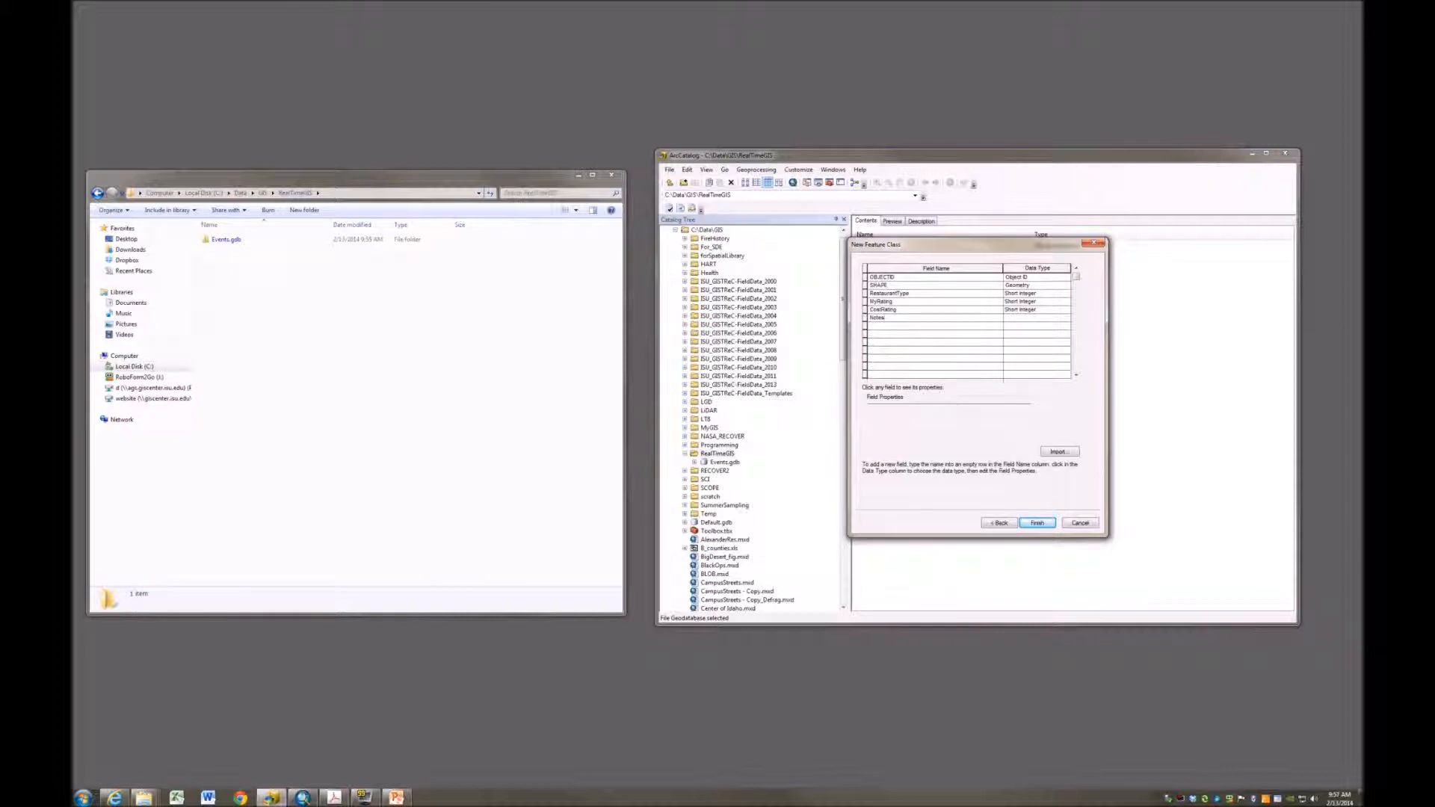
# Step: Set the Notes field to Text with alias My Notes and length 25
pyautogui.click(1066, 318)
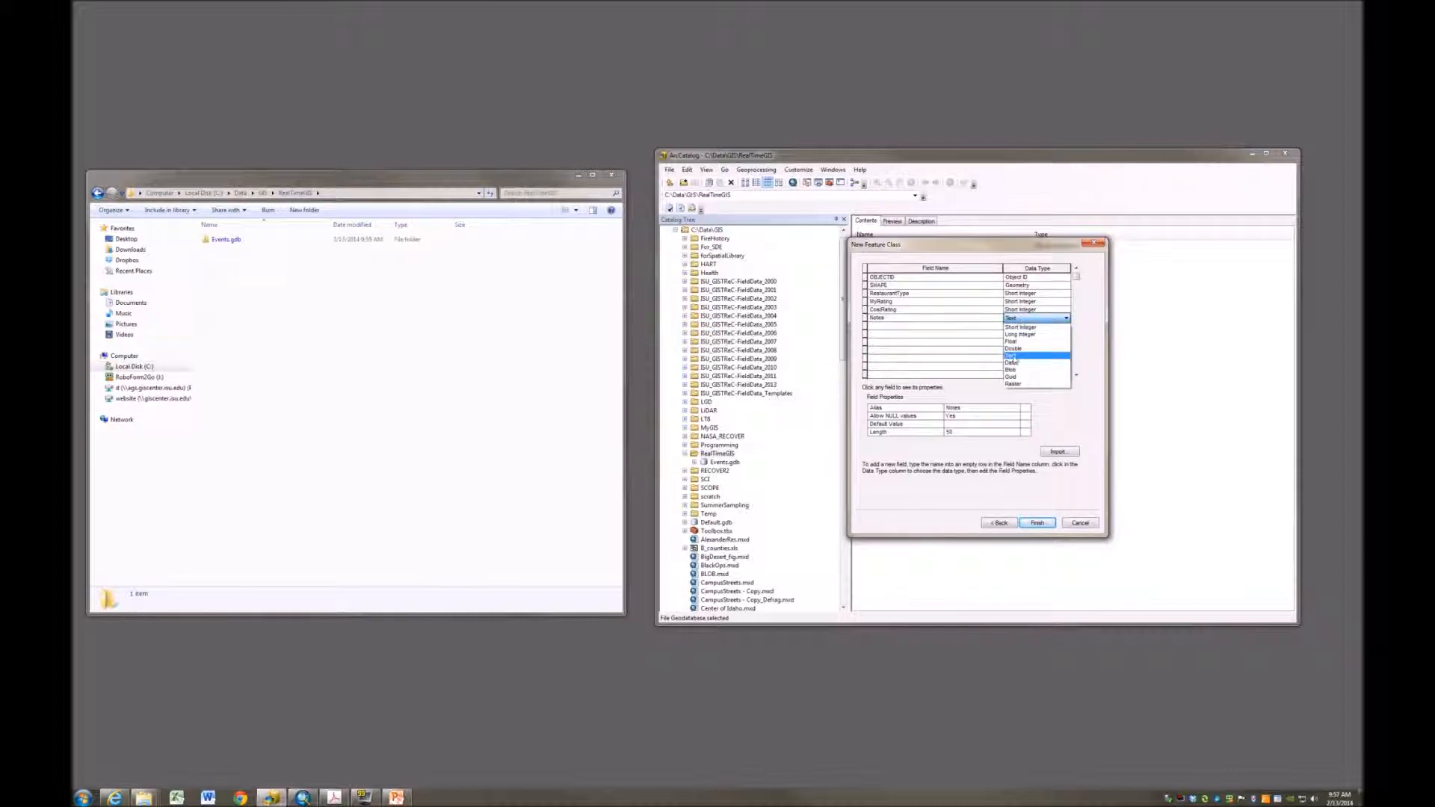
pyautogui.click(1036, 319)
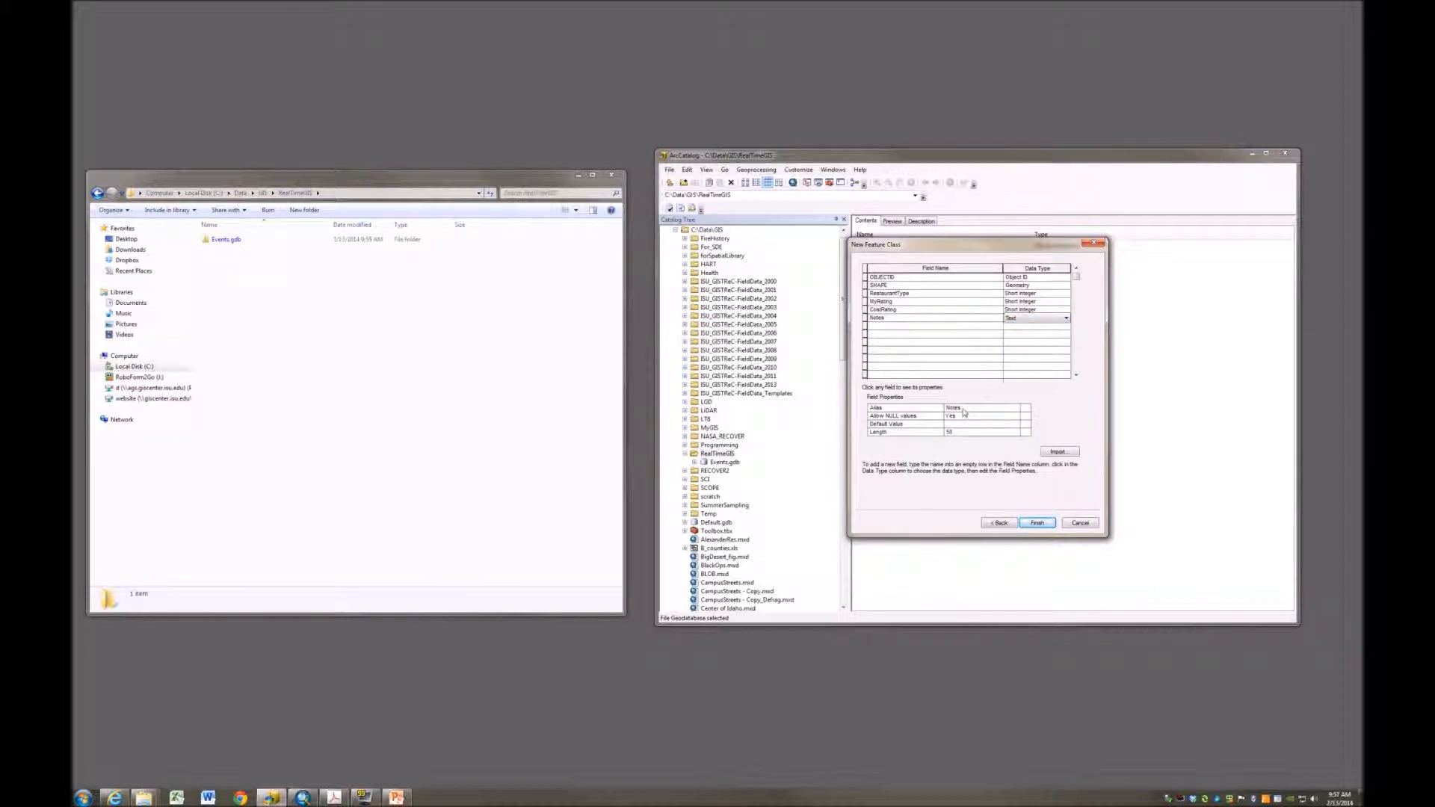
pyautogui.click(953, 408)
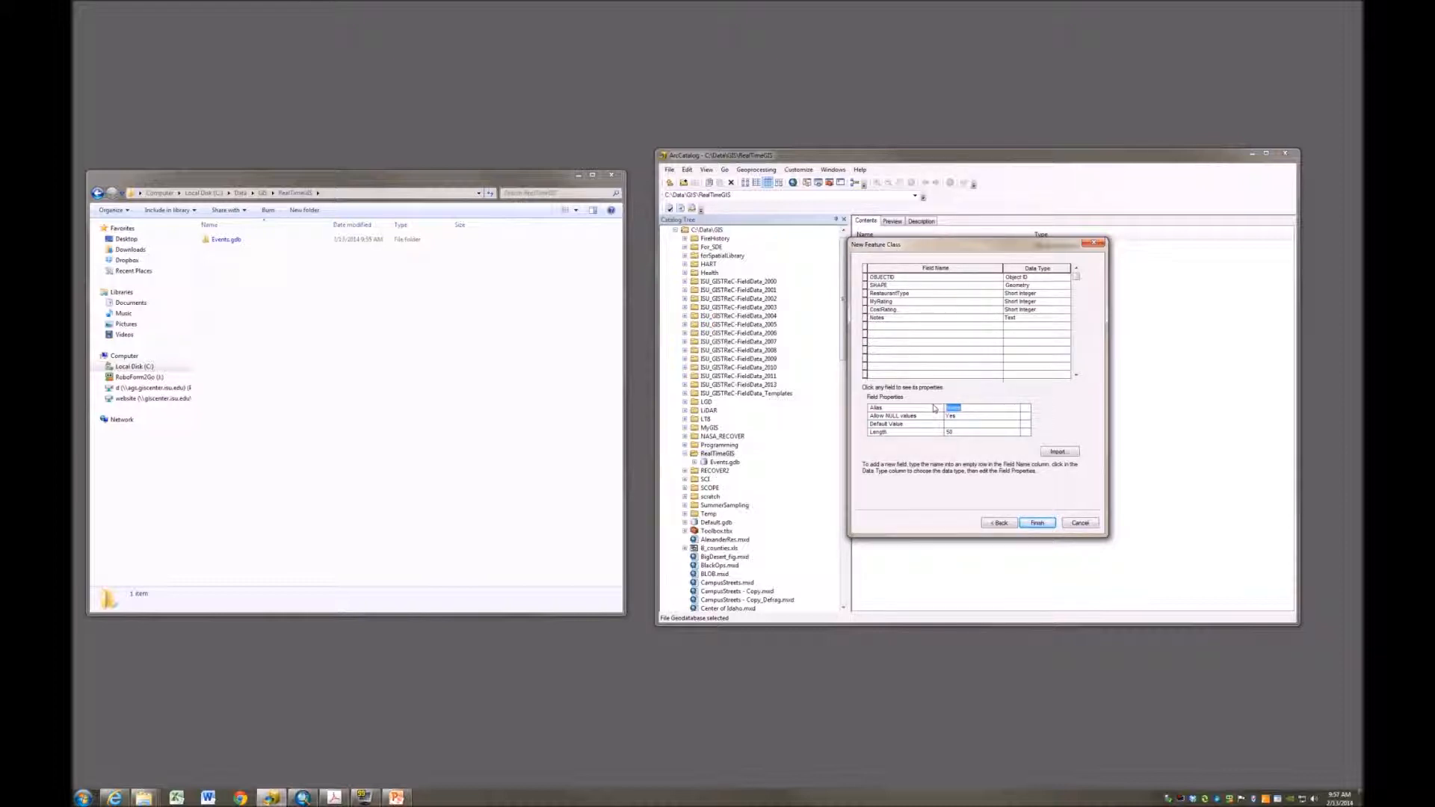
pyautogui.write('My NOte')
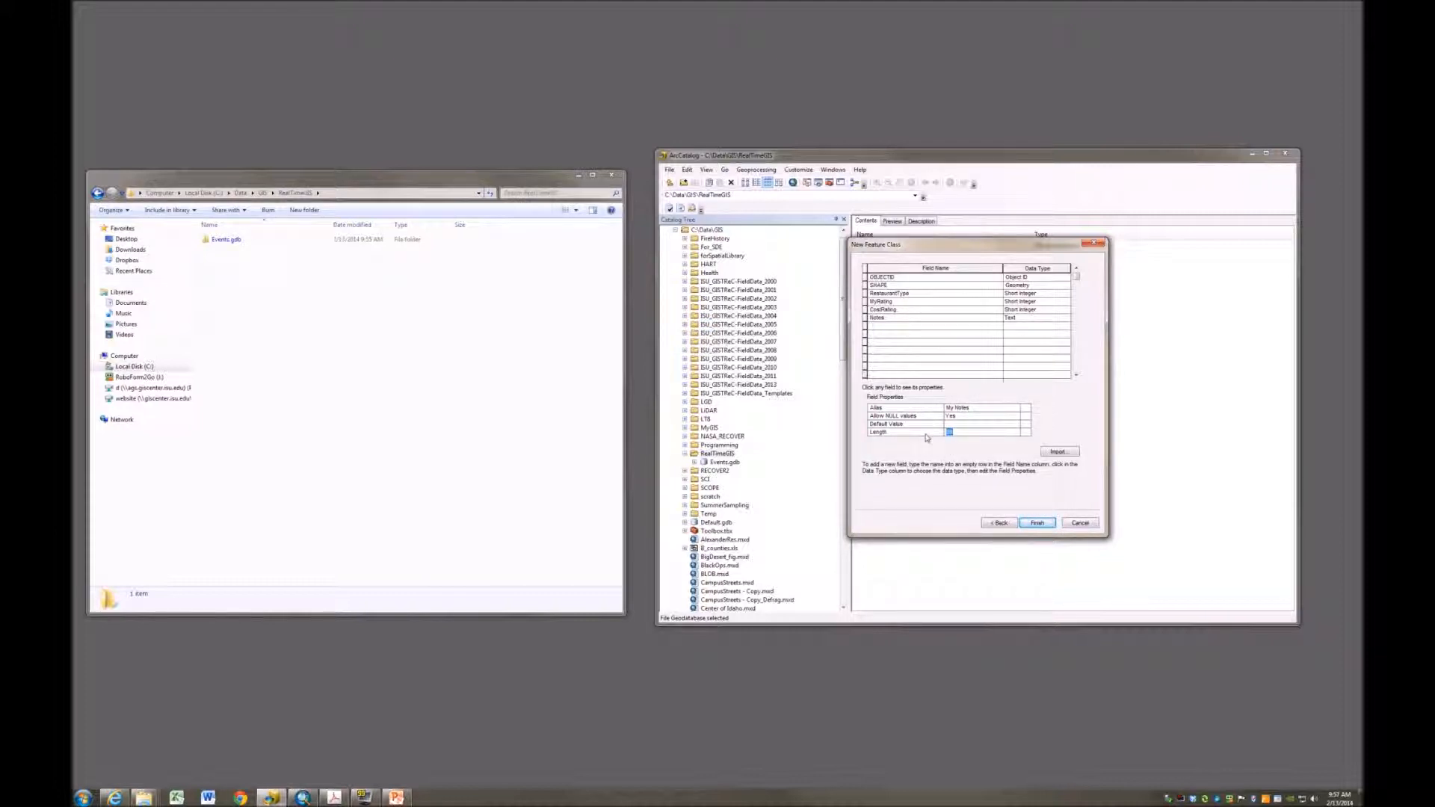
pyautogui.write('25')
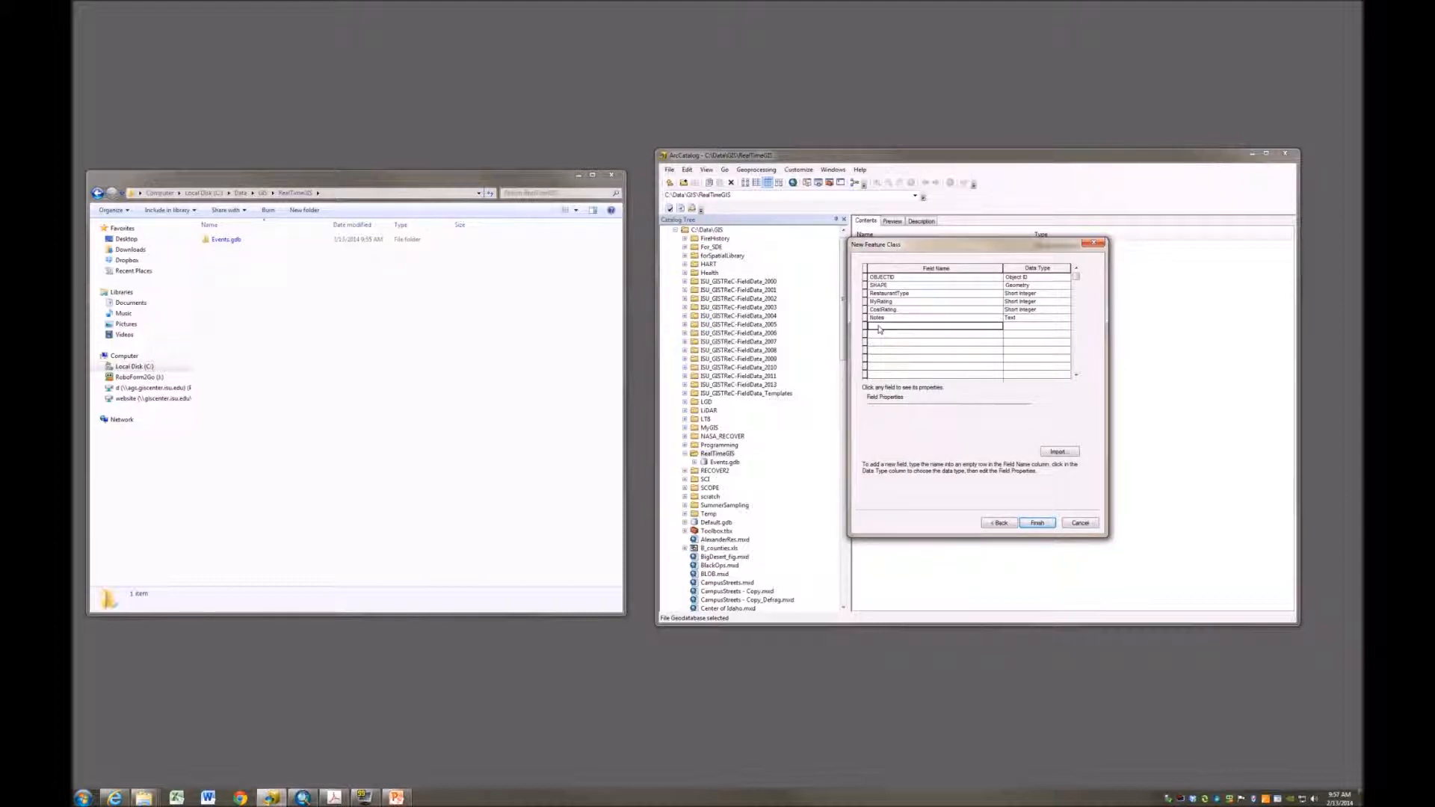
# Step: Add a Date-type DateTime field and finish the wizard to create Restaurants
pyautogui.write('DateTime')
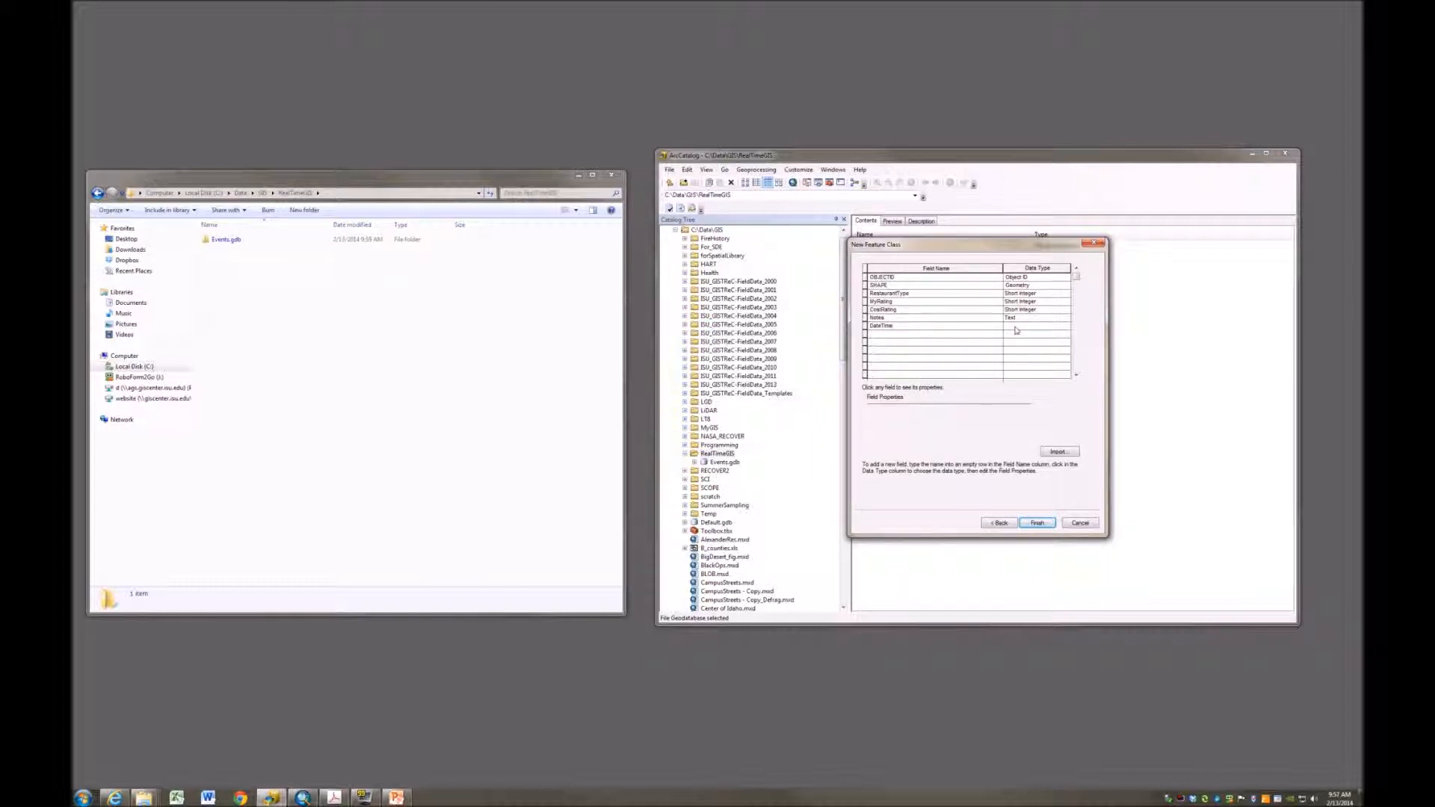
pyautogui.click(1036, 325)
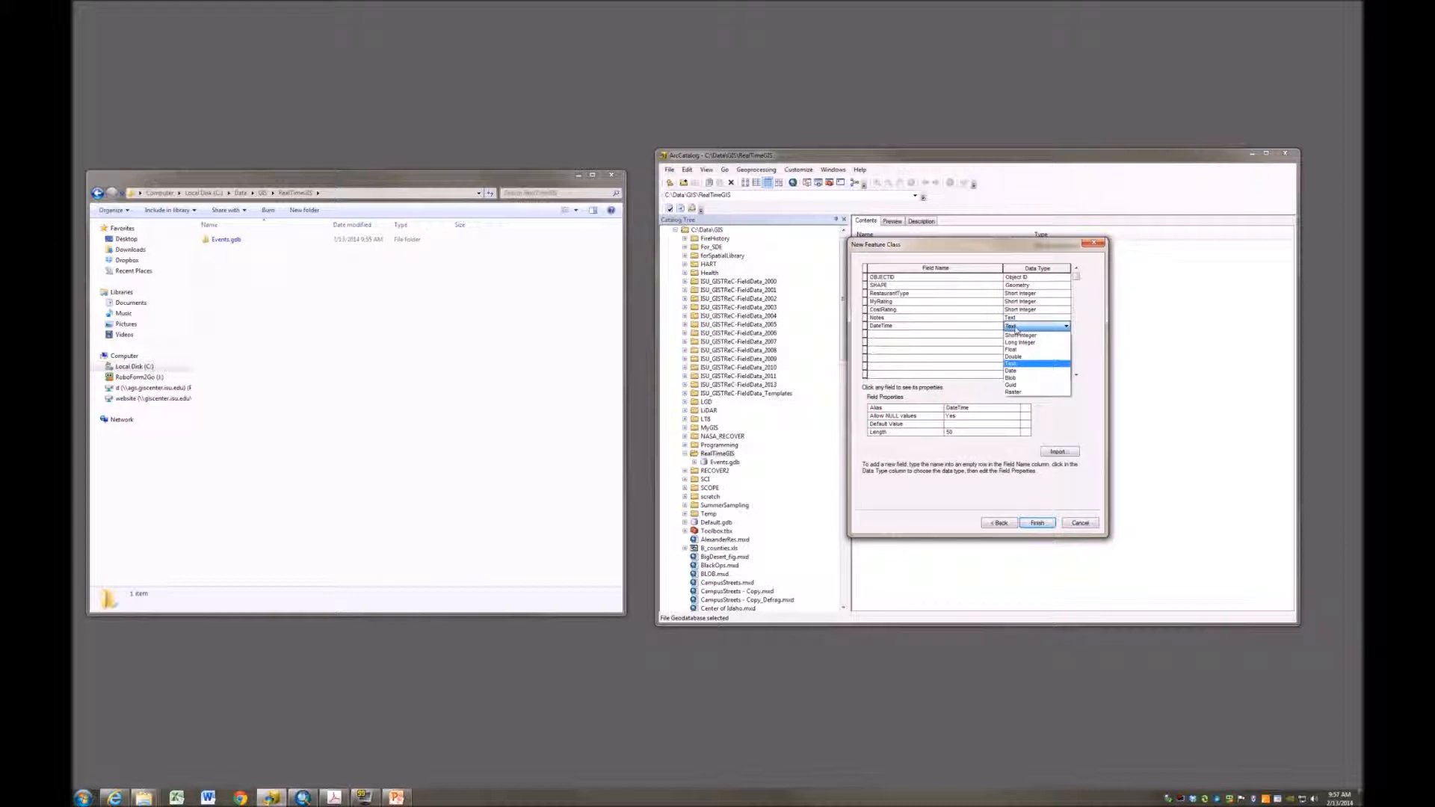
pyautogui.click(1012, 371)
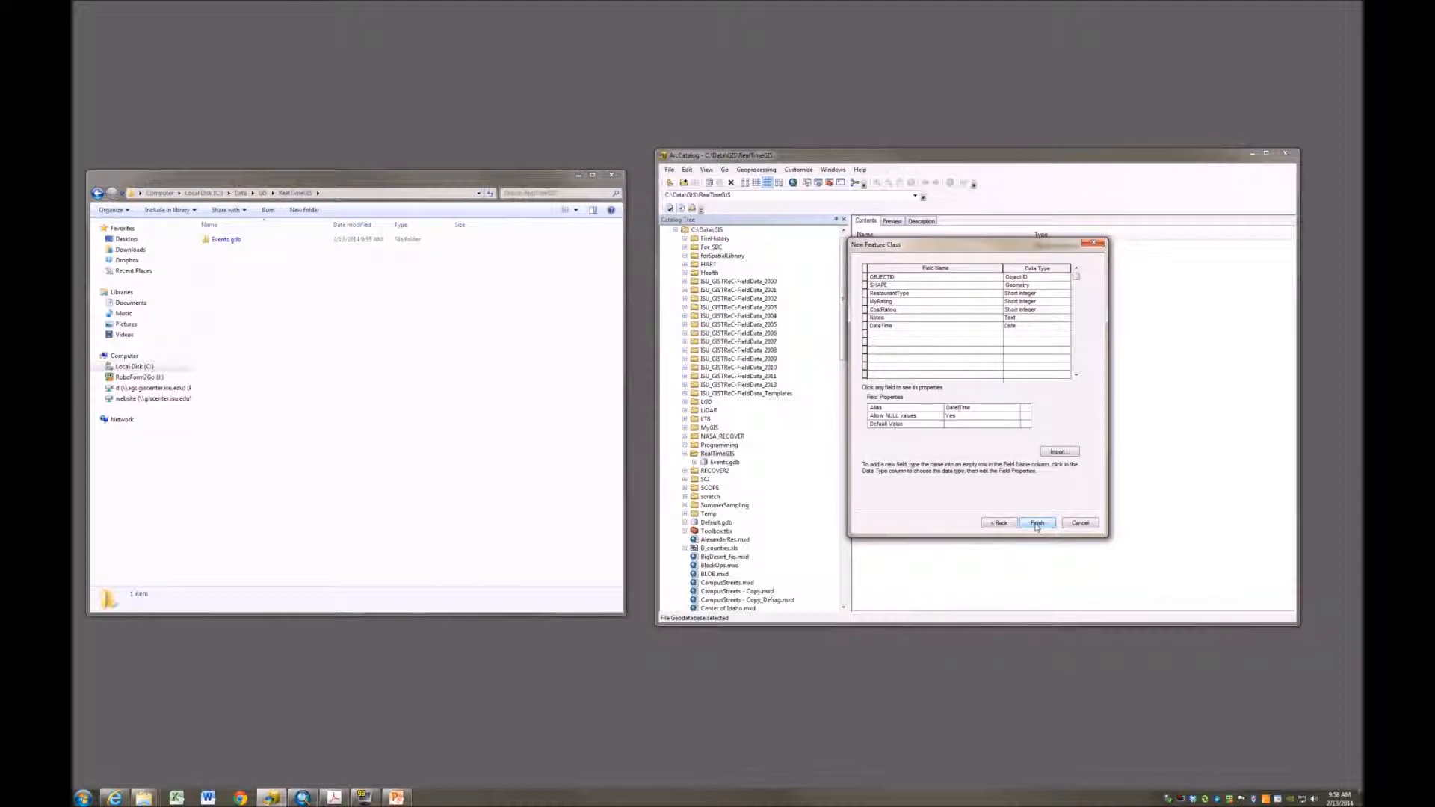
pyautogui.click(1036, 522)
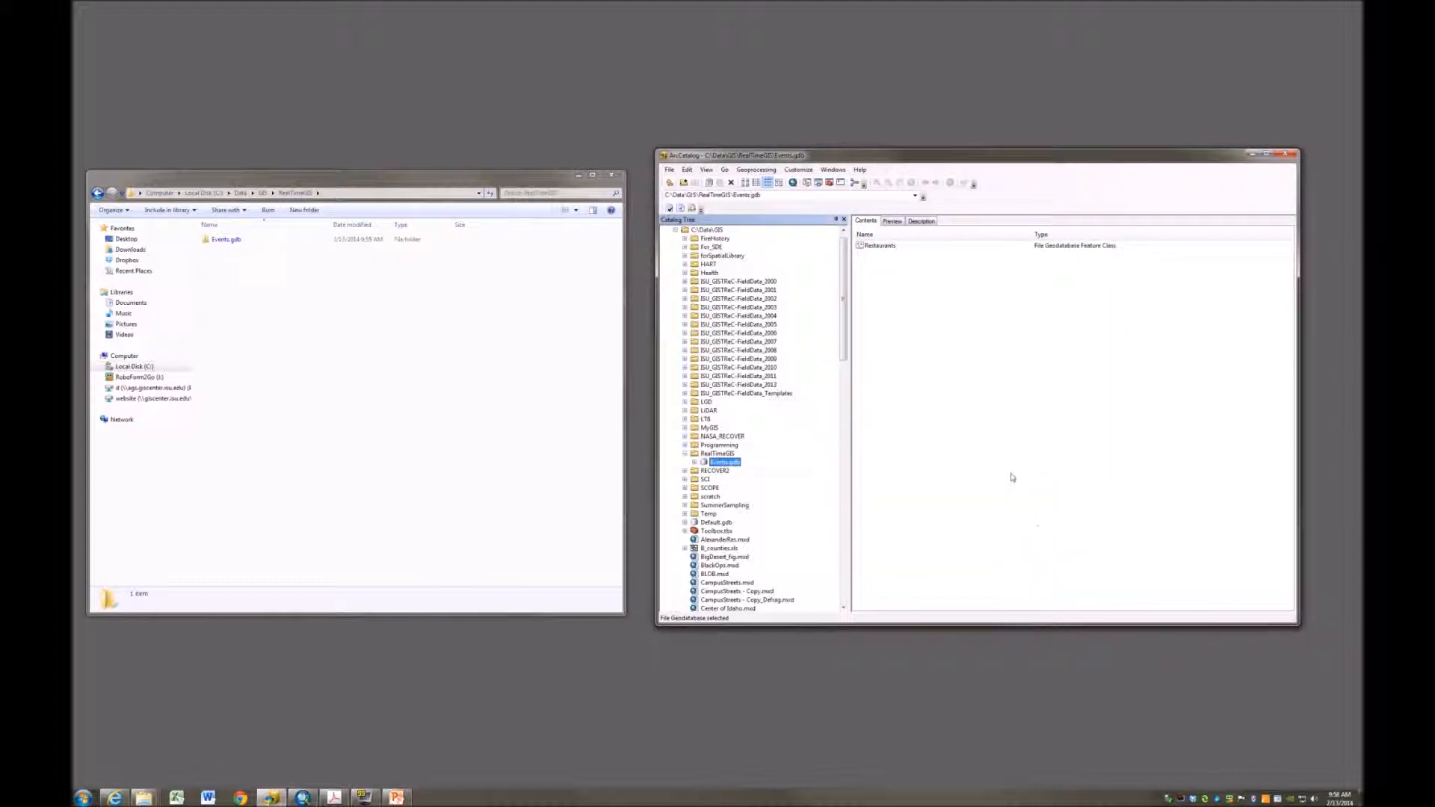